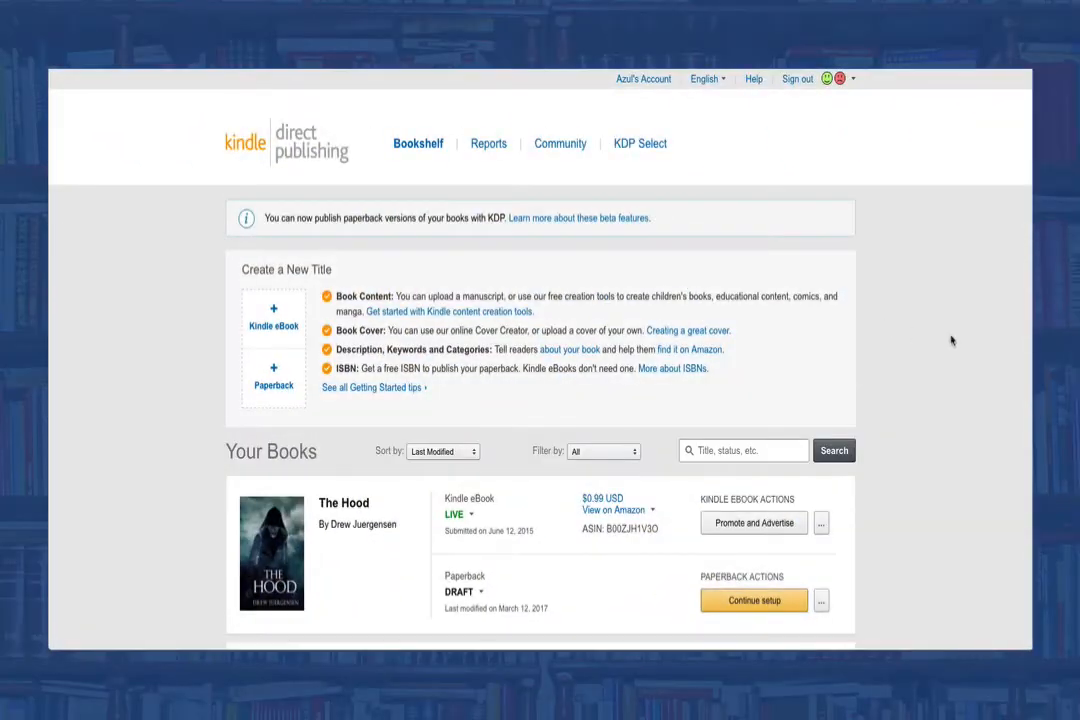
- Open the Promote and Advertise page for The Art of Apprenticeship from the Bookshelf
scroll(down, 3)
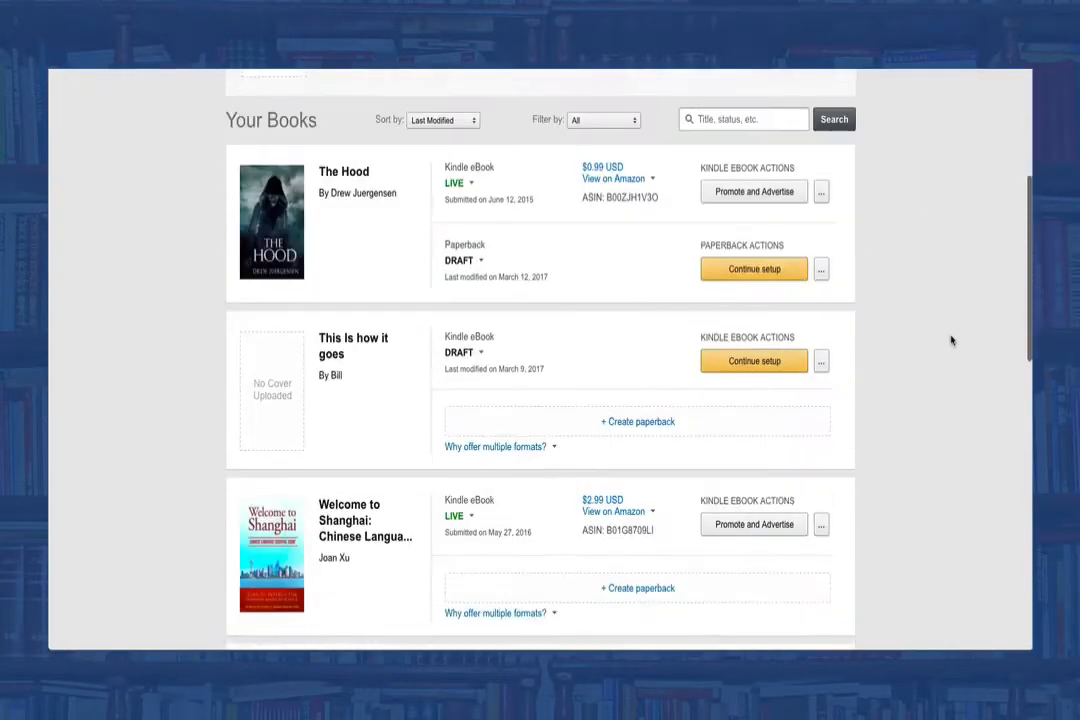
scroll(down, 3)
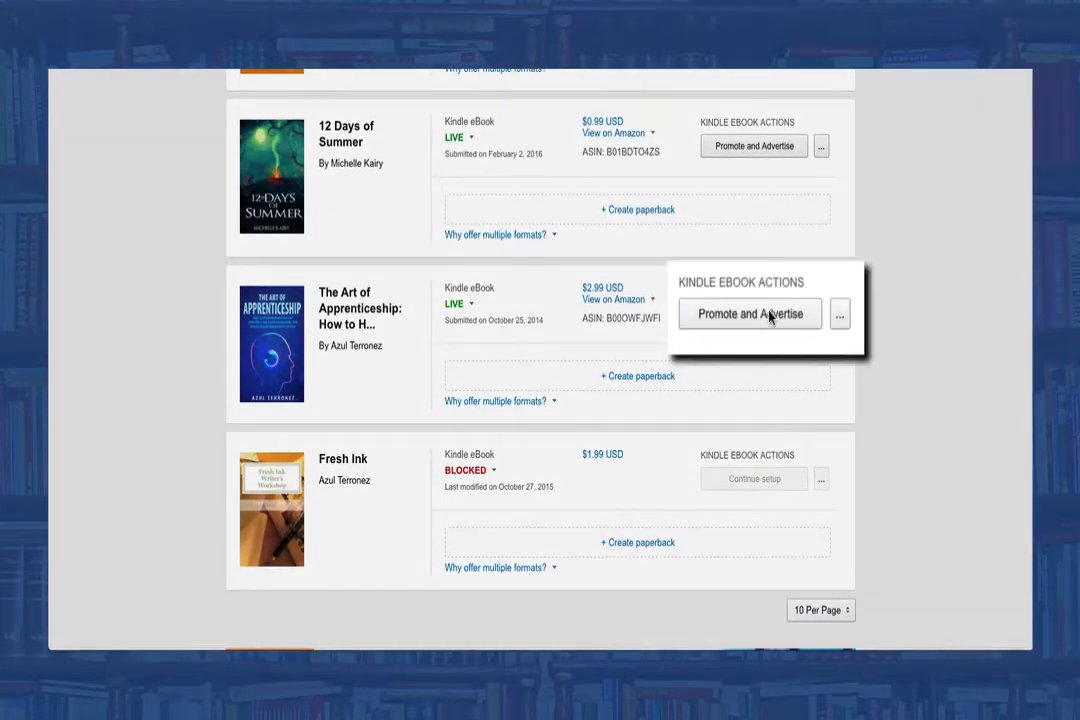
click(748, 312)
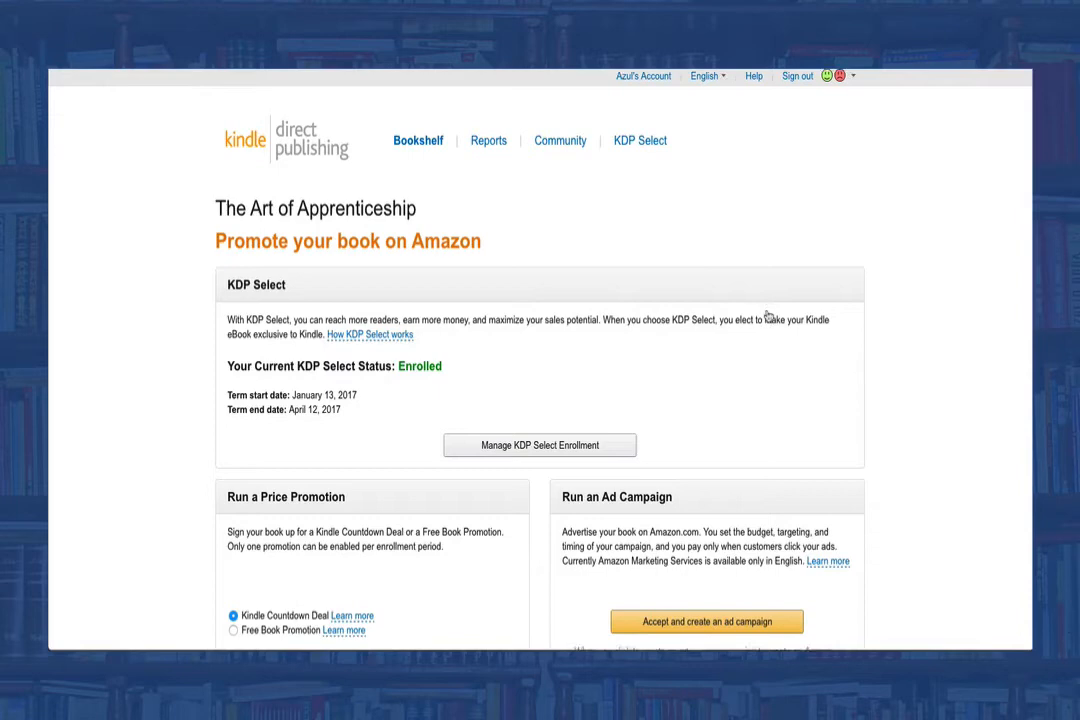
scroll(down, 3)
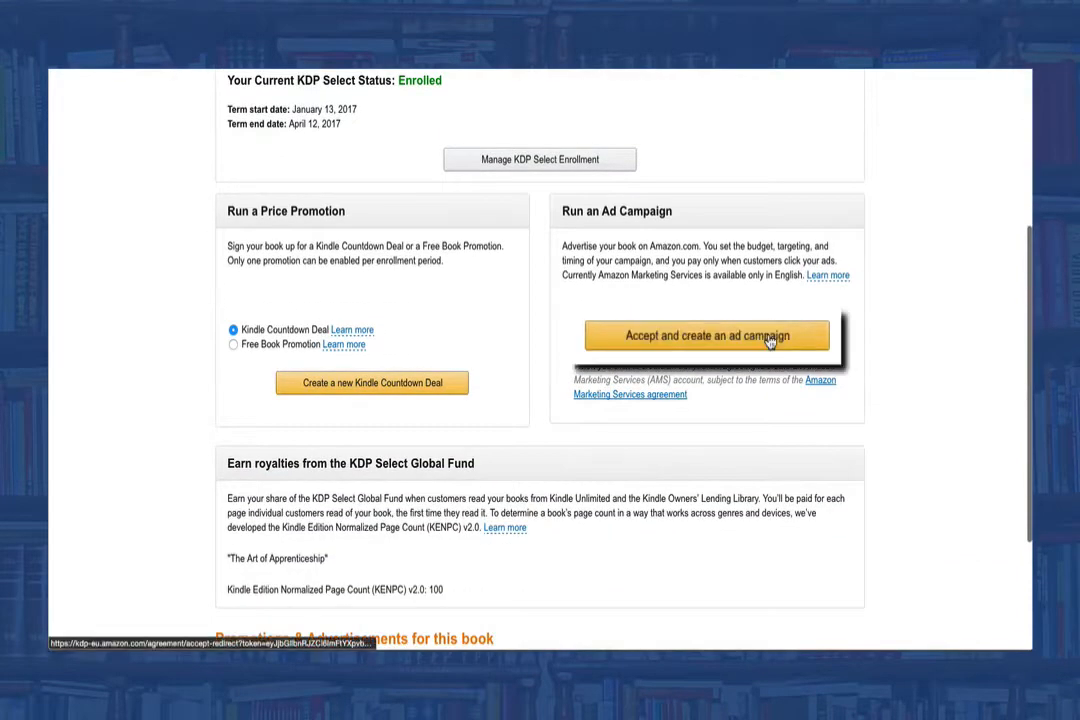
- Accept the terms and start a Sponsored Products ad campaign for the book
click(706, 336)
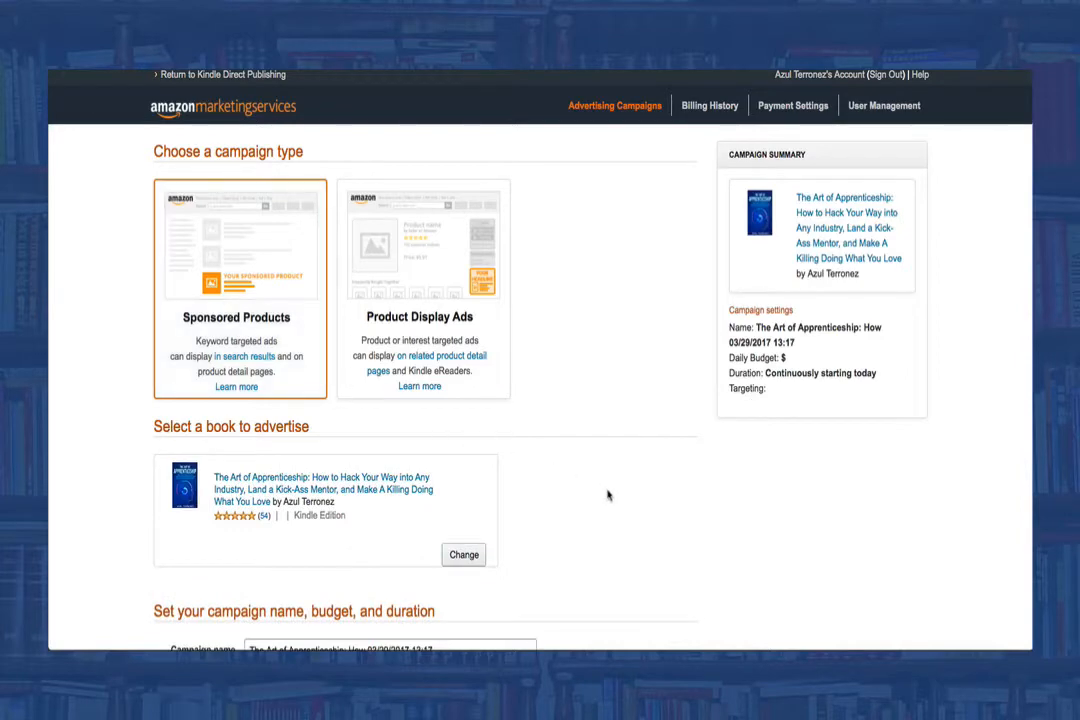
scroll(down, 3)
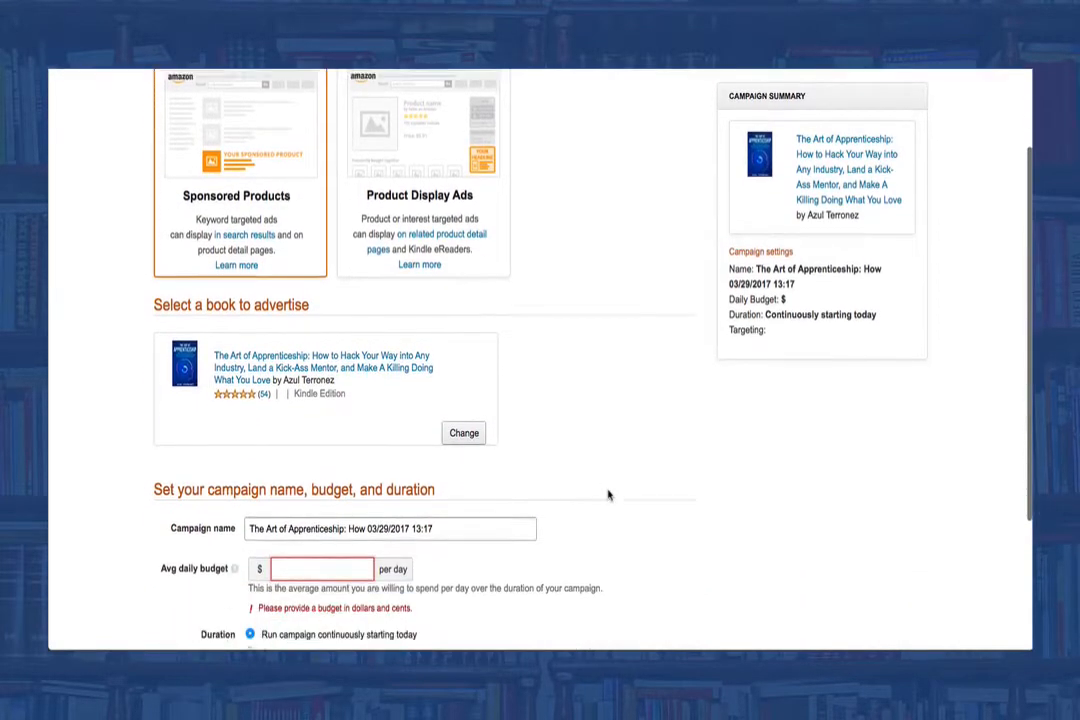
scroll(down, 3)
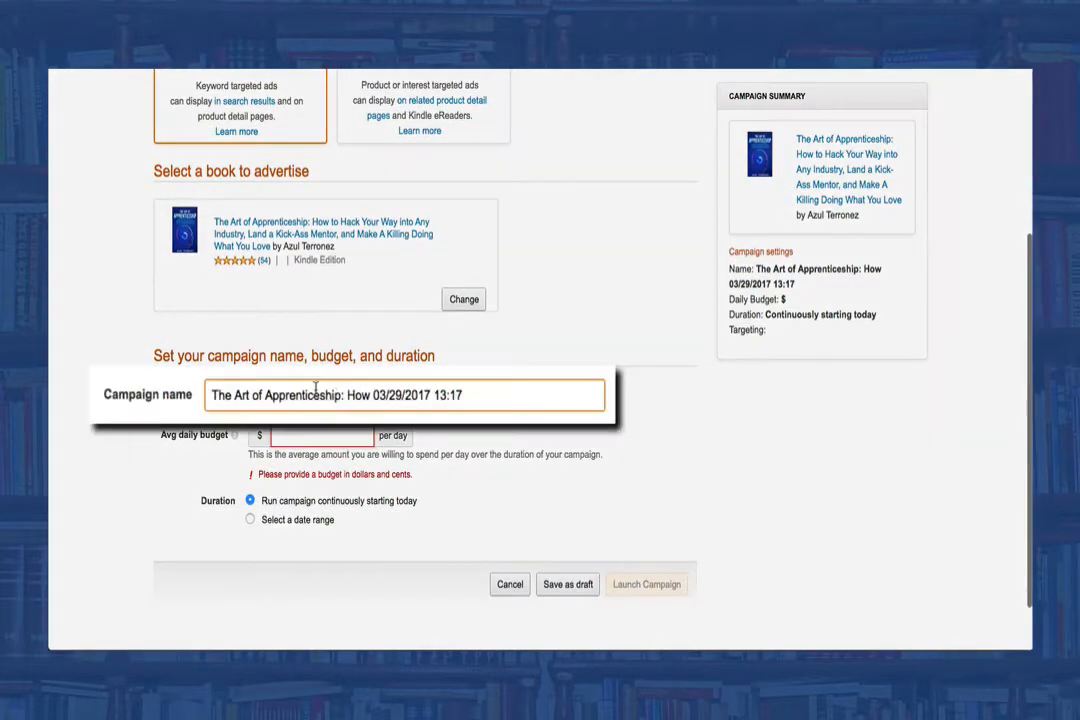
- Name the campaign 'TAA/ Initial / 03/29/2017 13:17' with a $10.00 average daily budget
double_click(276, 396)
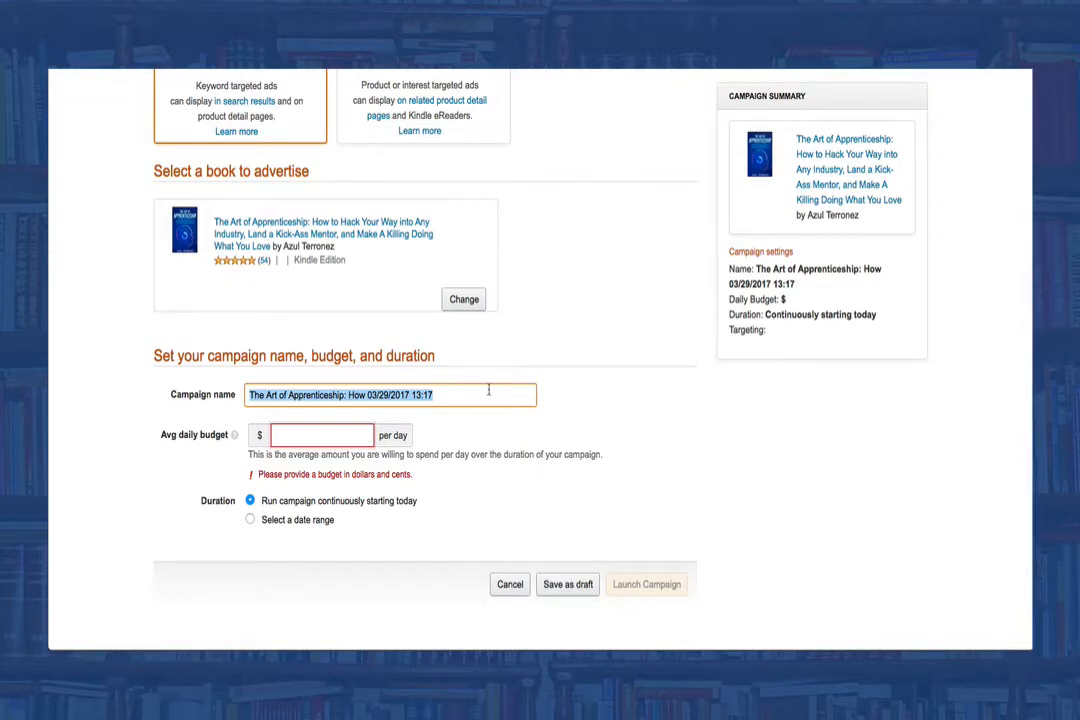
text(TAA/ Initial / 03/29/2017 13:17)
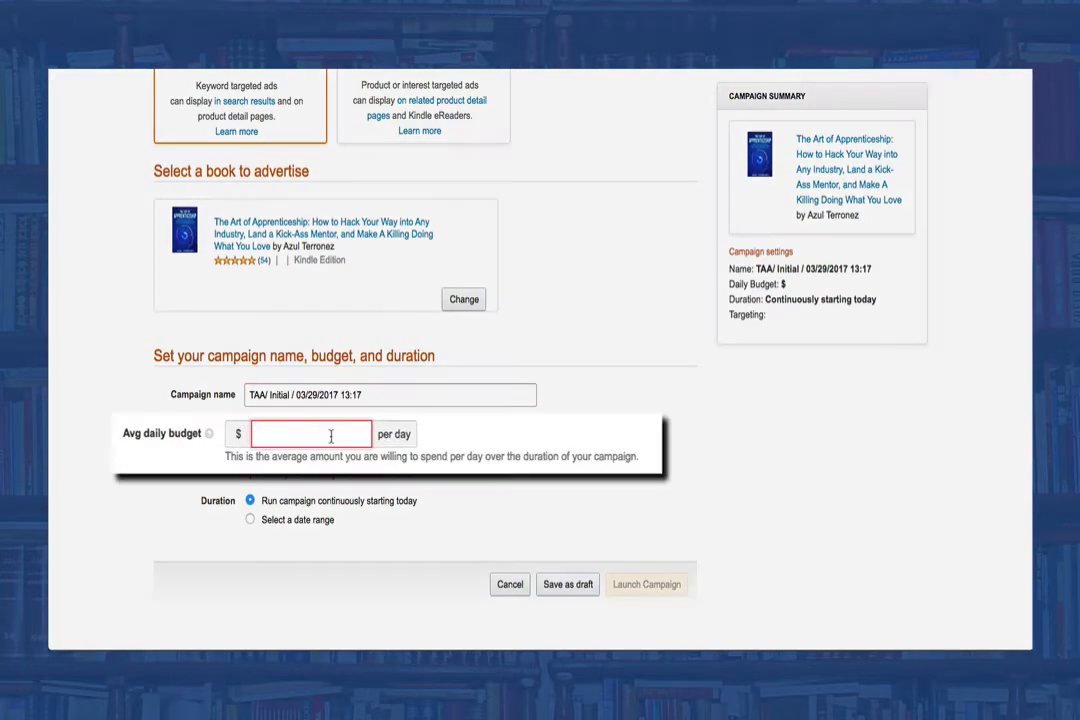
text(10)
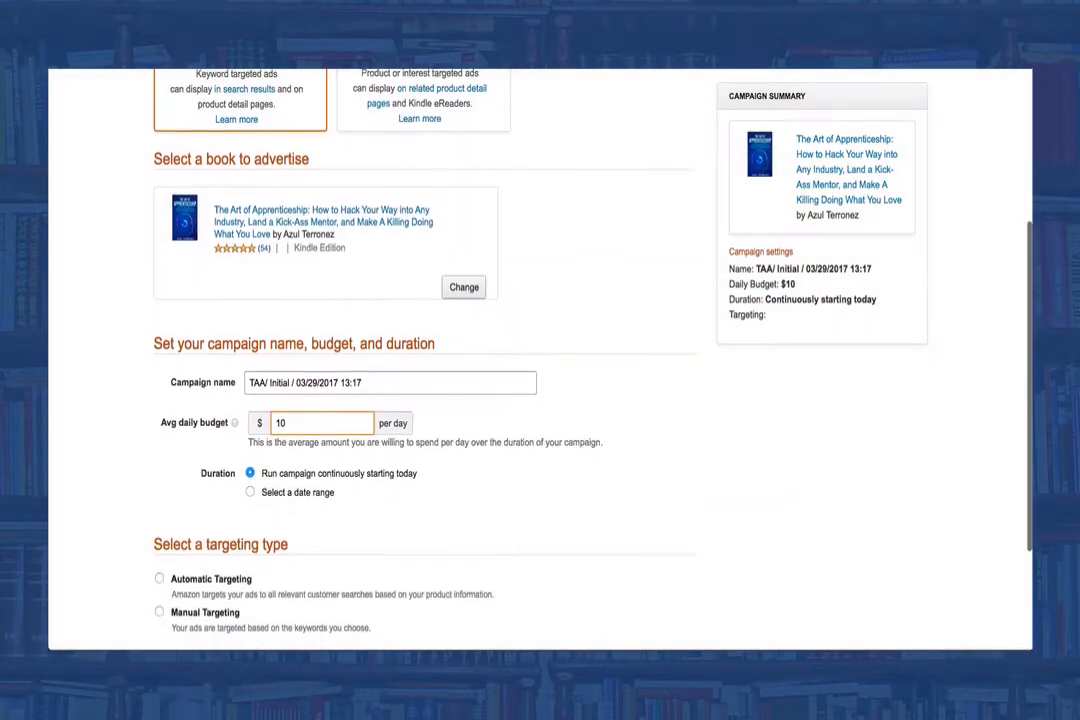
scroll(down, 3)
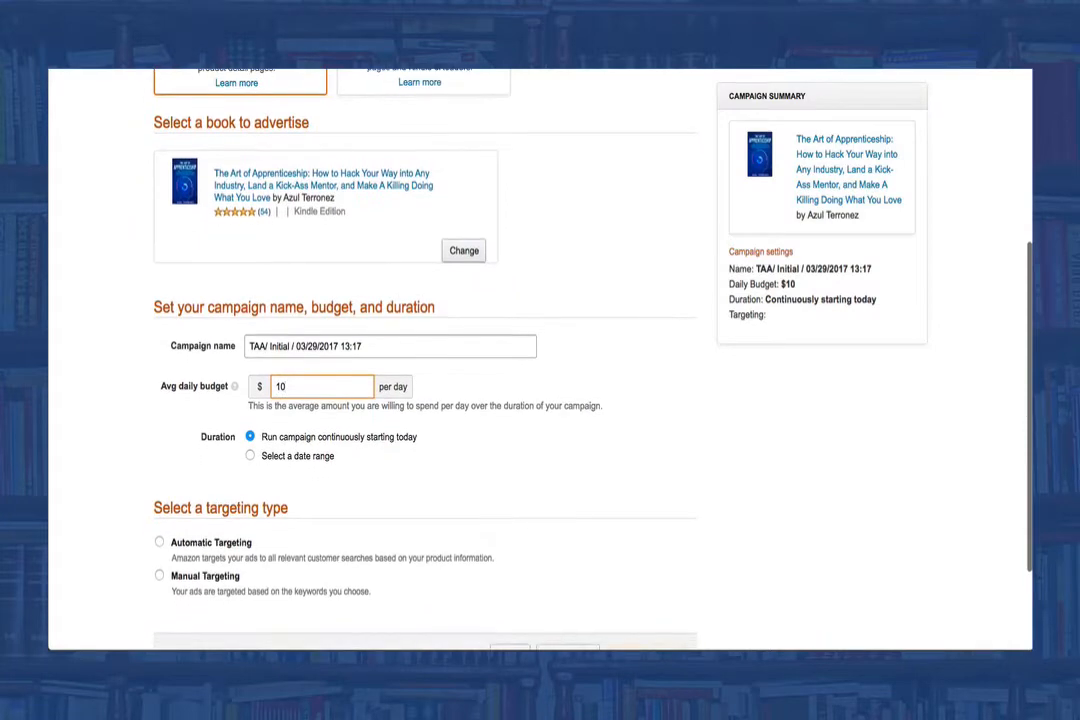
scroll(down, 3)
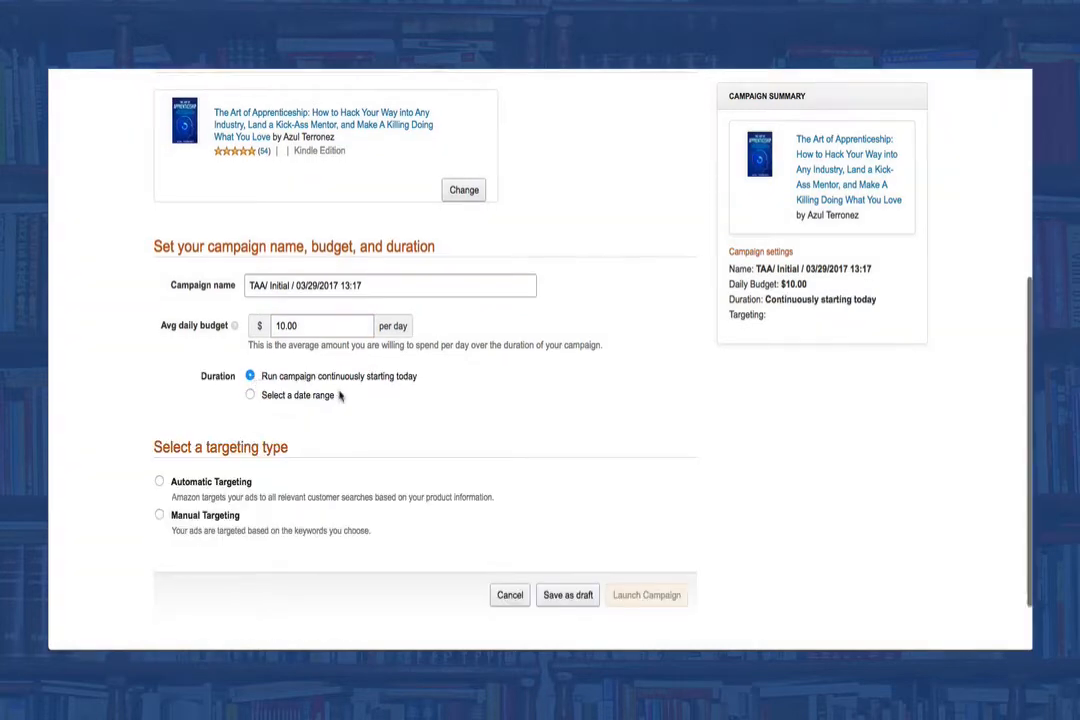
- Set the campaign to manual keyword targeting instead of automatic
click(160, 480)
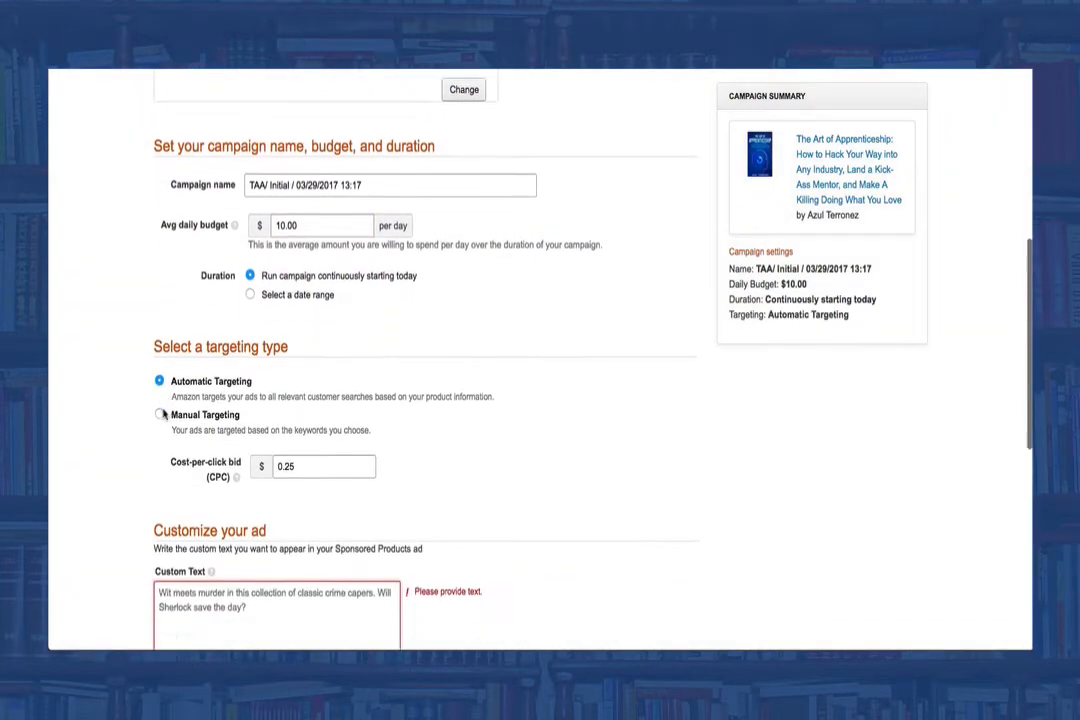
click(160, 414)
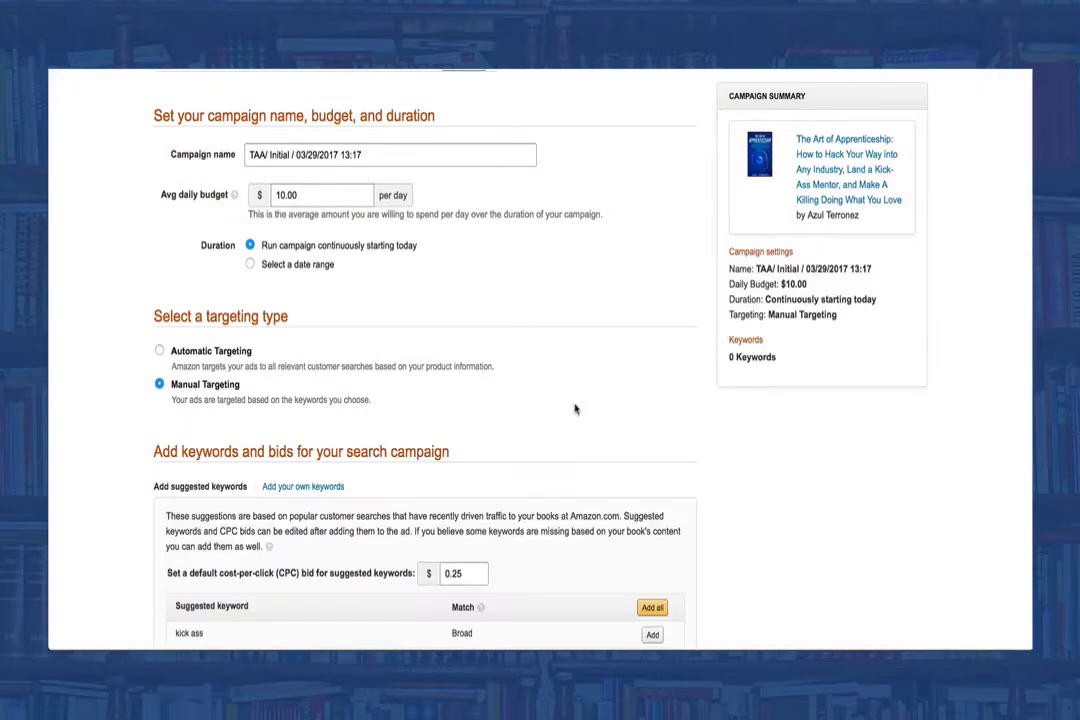
scroll(down, 3)
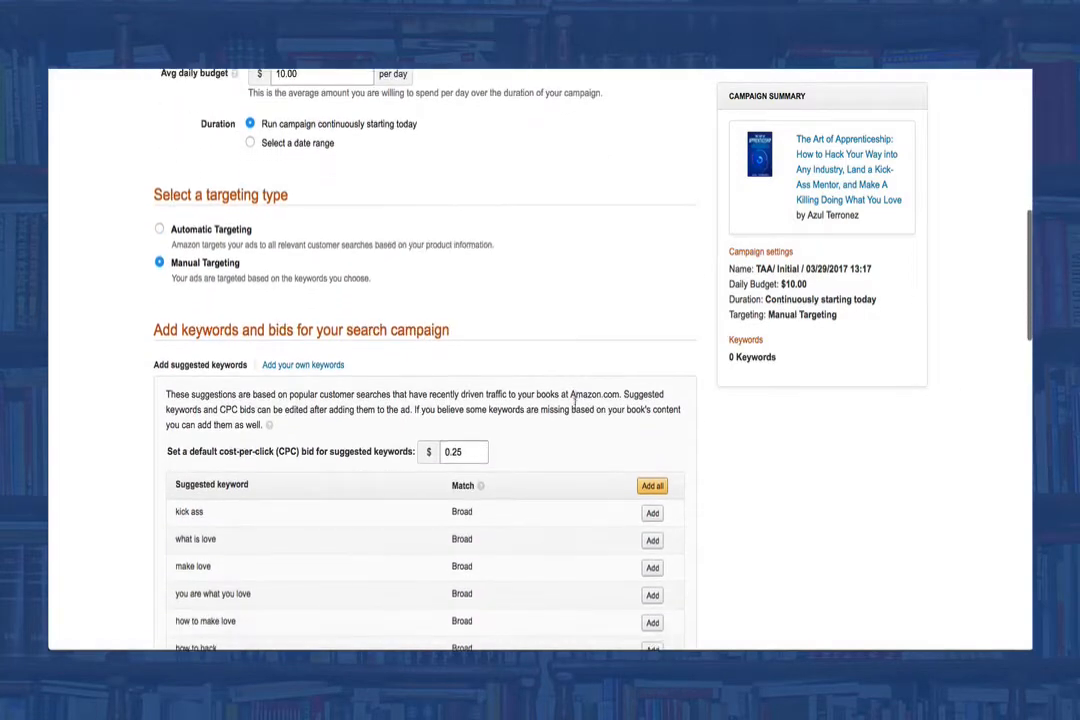
scroll(down, 3)
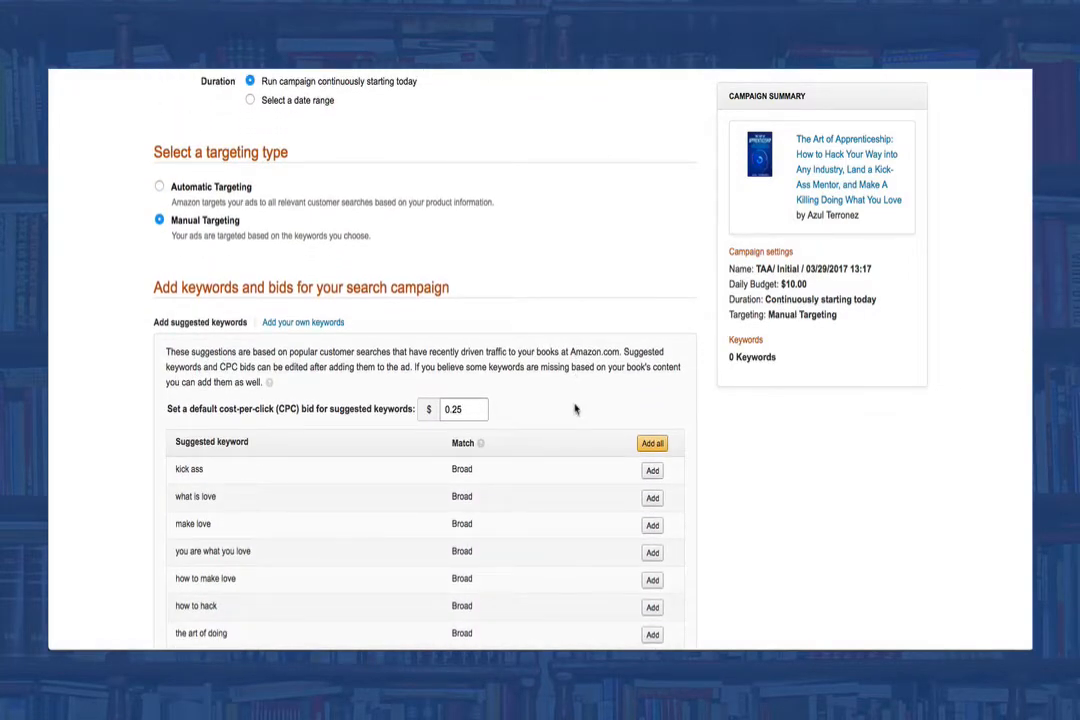
scroll(down, 3)
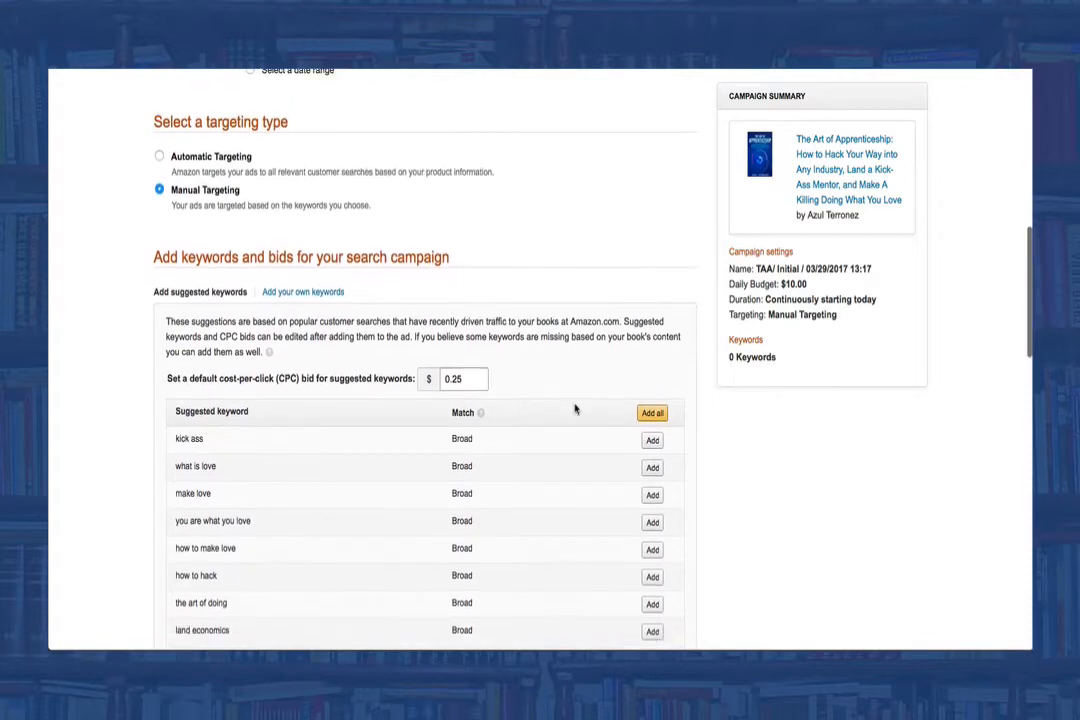
- Add the suggested keyword 'the art of doing' to the campaign
scroll(down, 3)
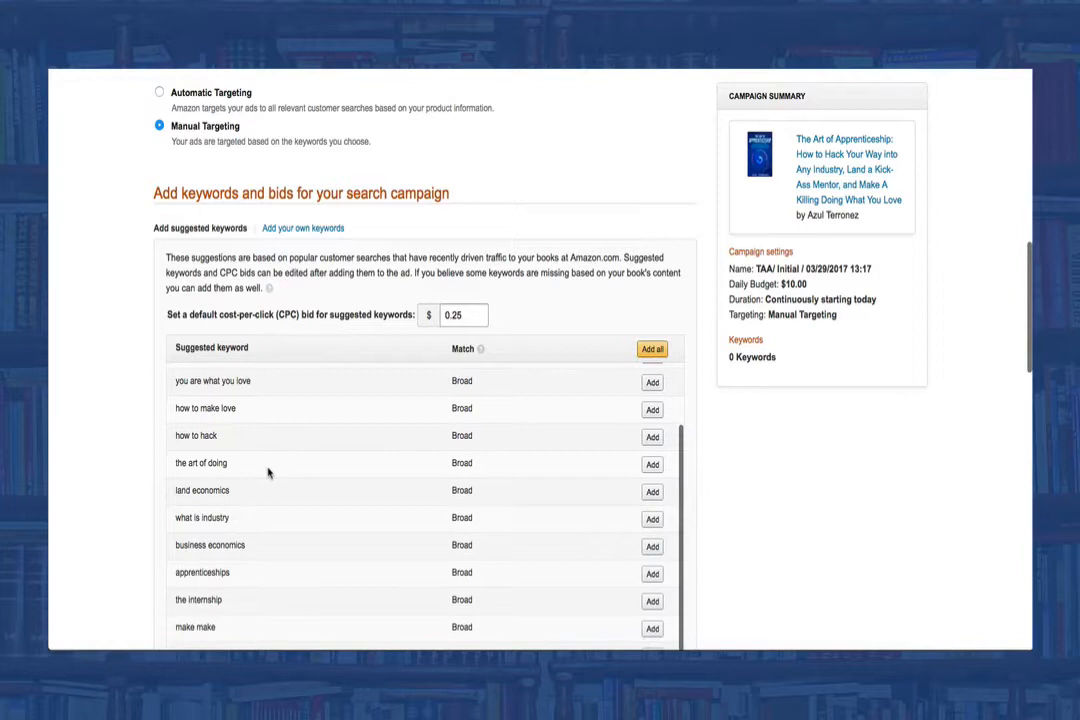
scroll(down, 3)
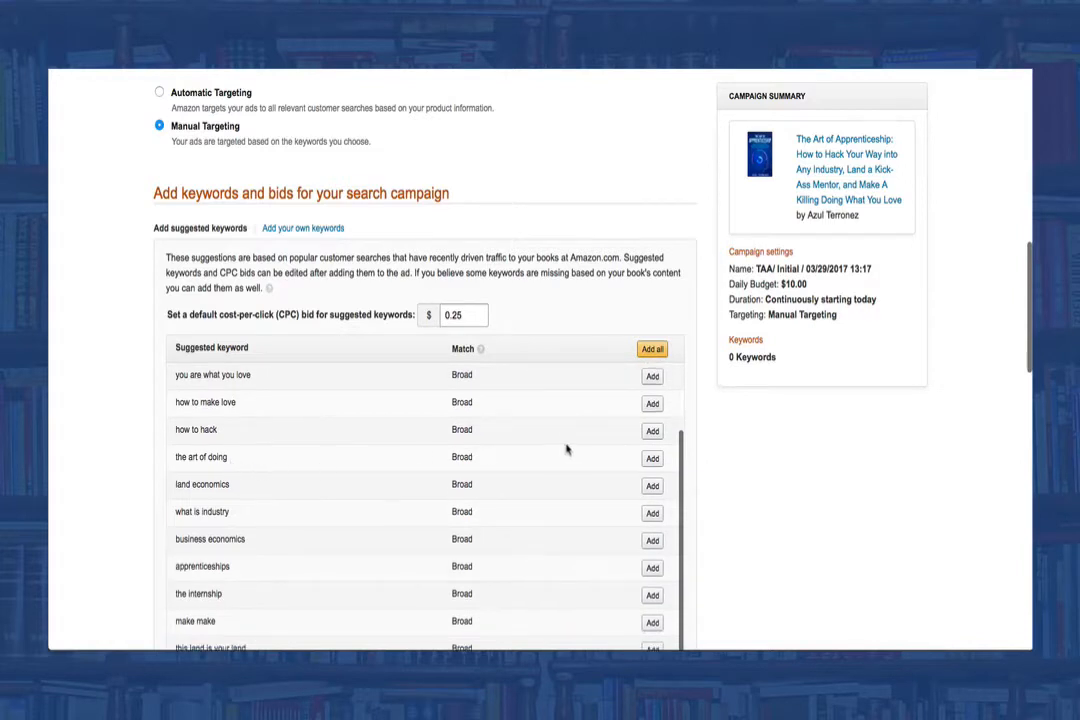
click(652, 458)
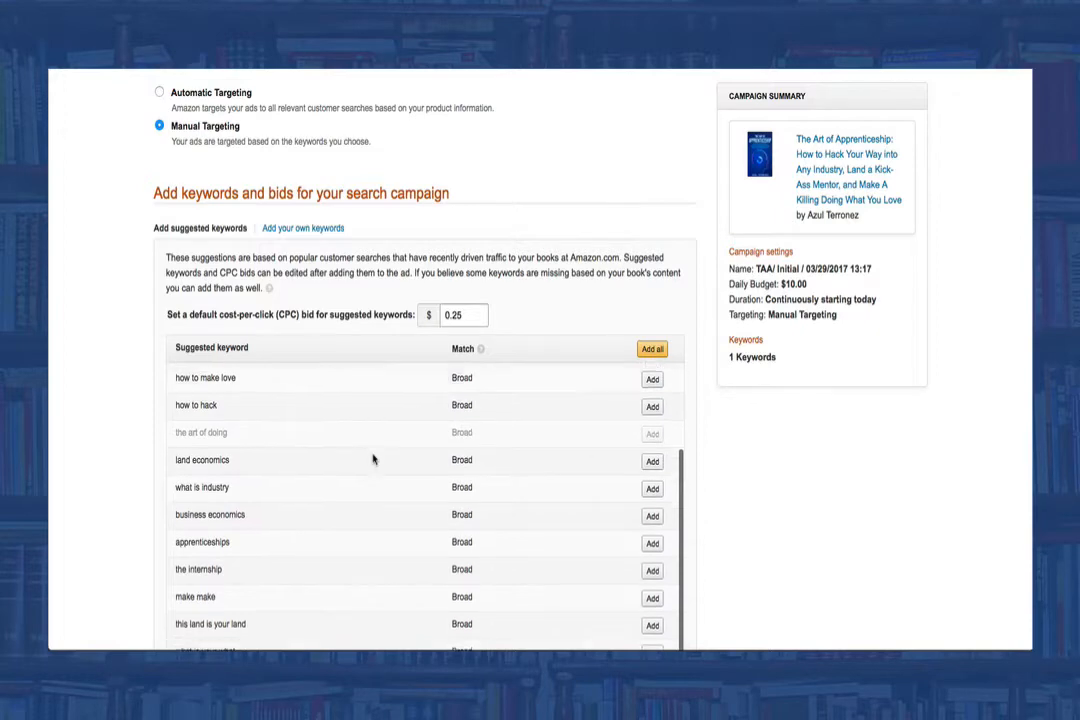
scroll(down, 3)
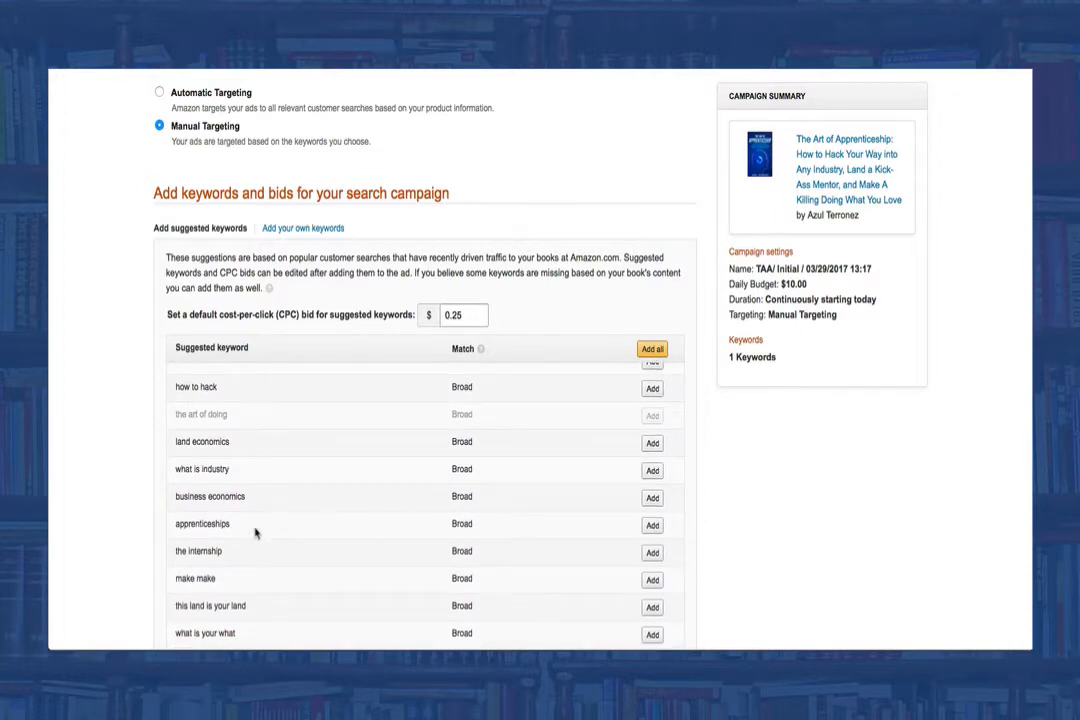
- Switch between suggested keywords and entering your own custom keywords
click(304, 228)
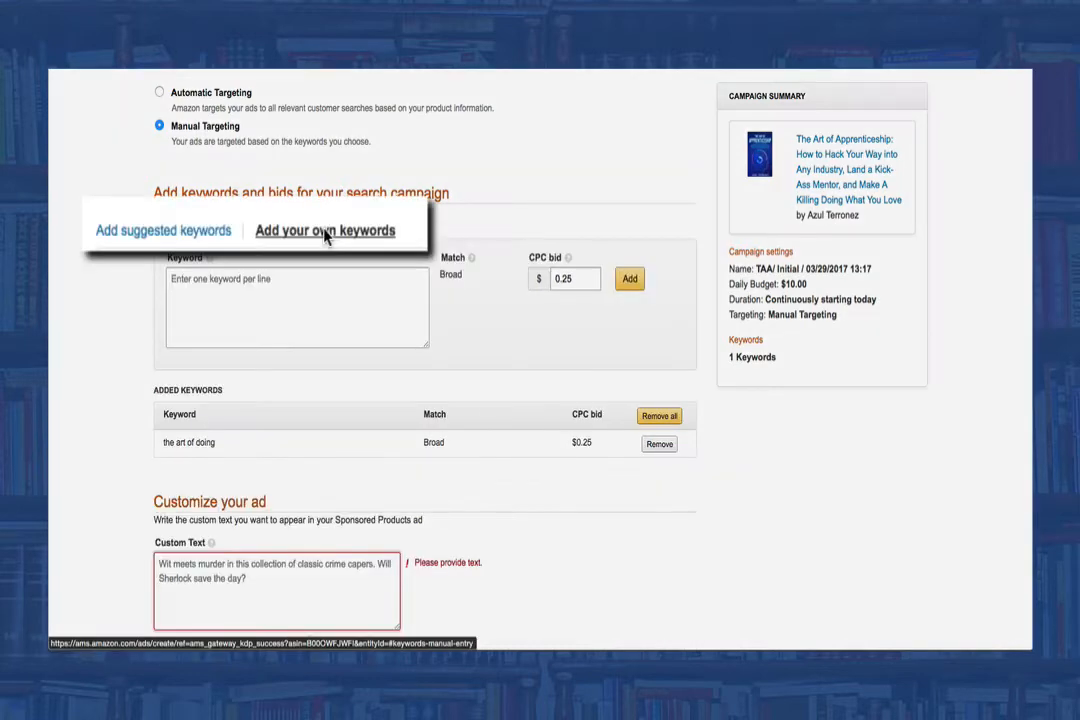
click(164, 230)
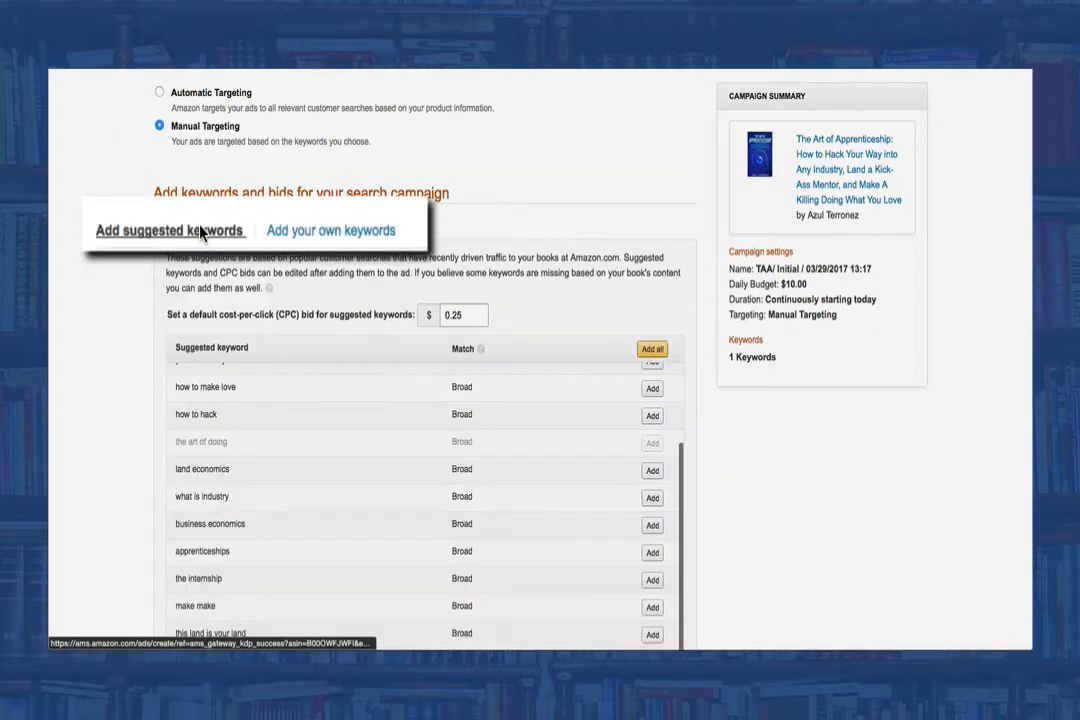
click(200, 228)
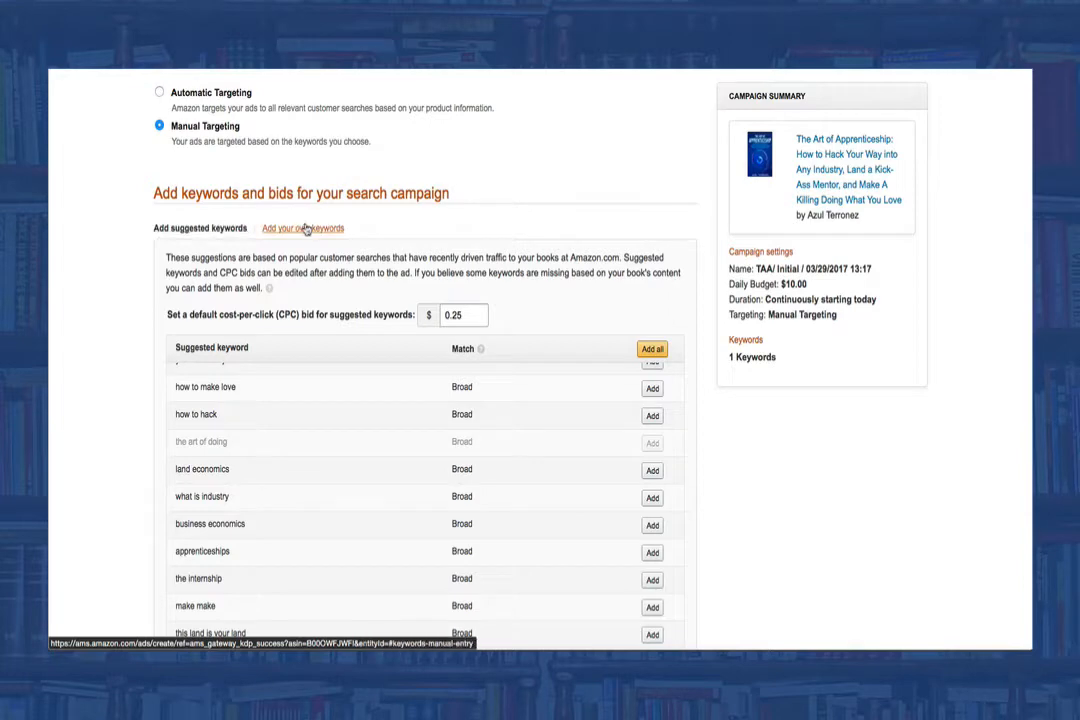
click(300, 228)
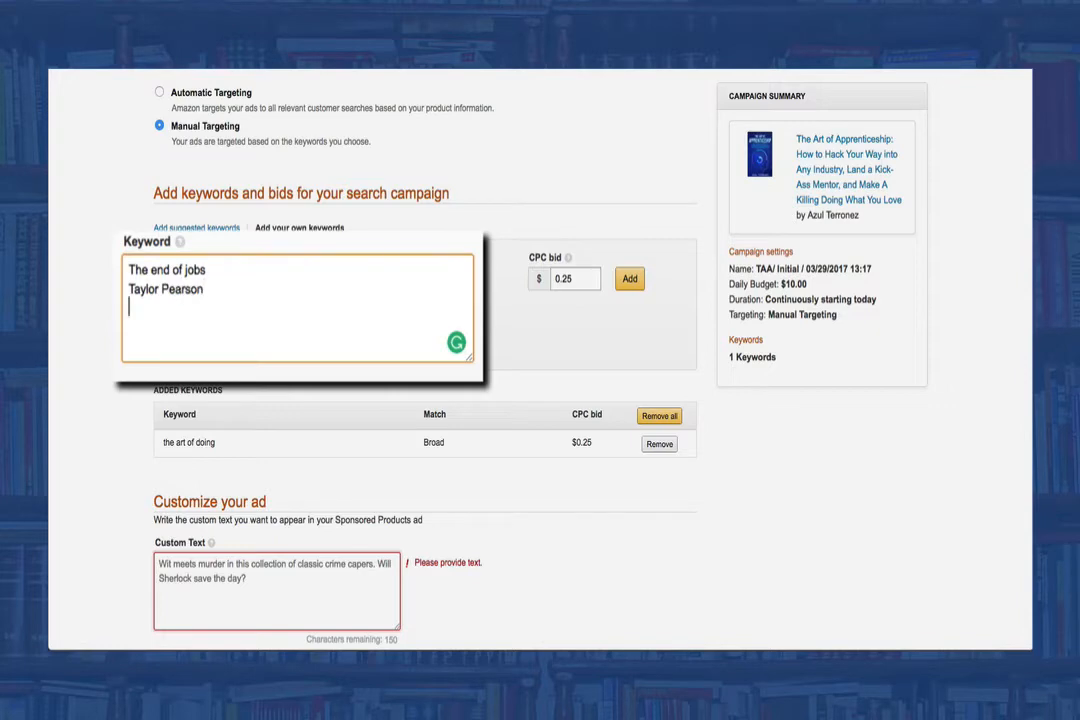
- Enter custom keywords such as Job escape and a Ramachandran with a 0.10 CPC bid
text(Job escape plan)
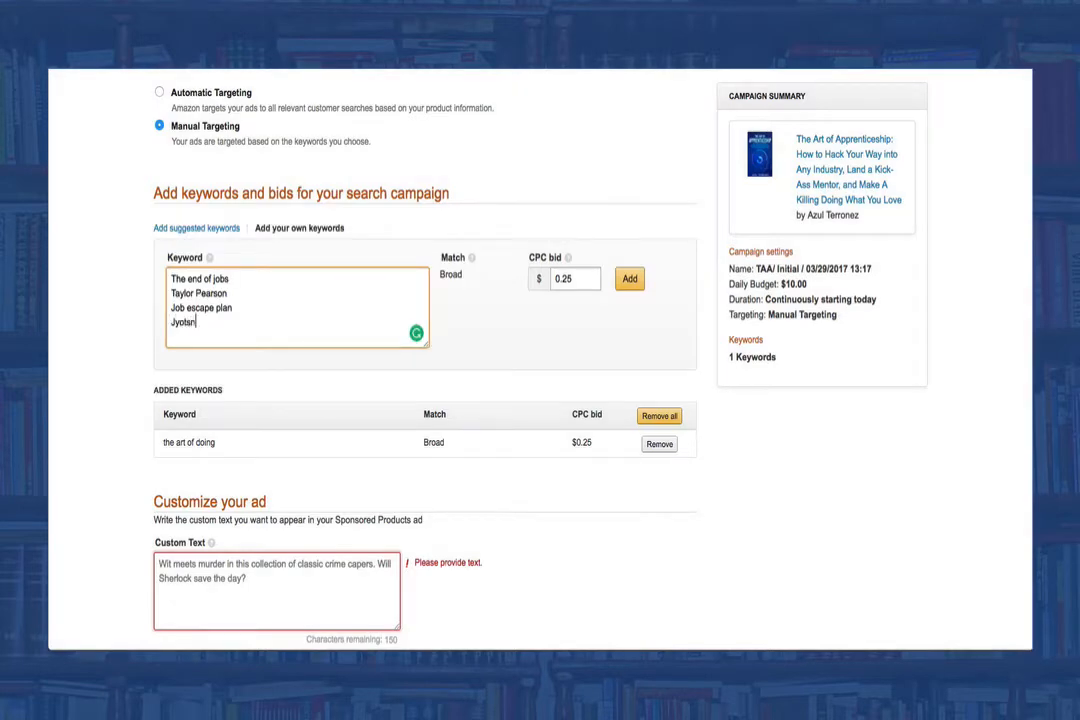
text(a Ramachandran)
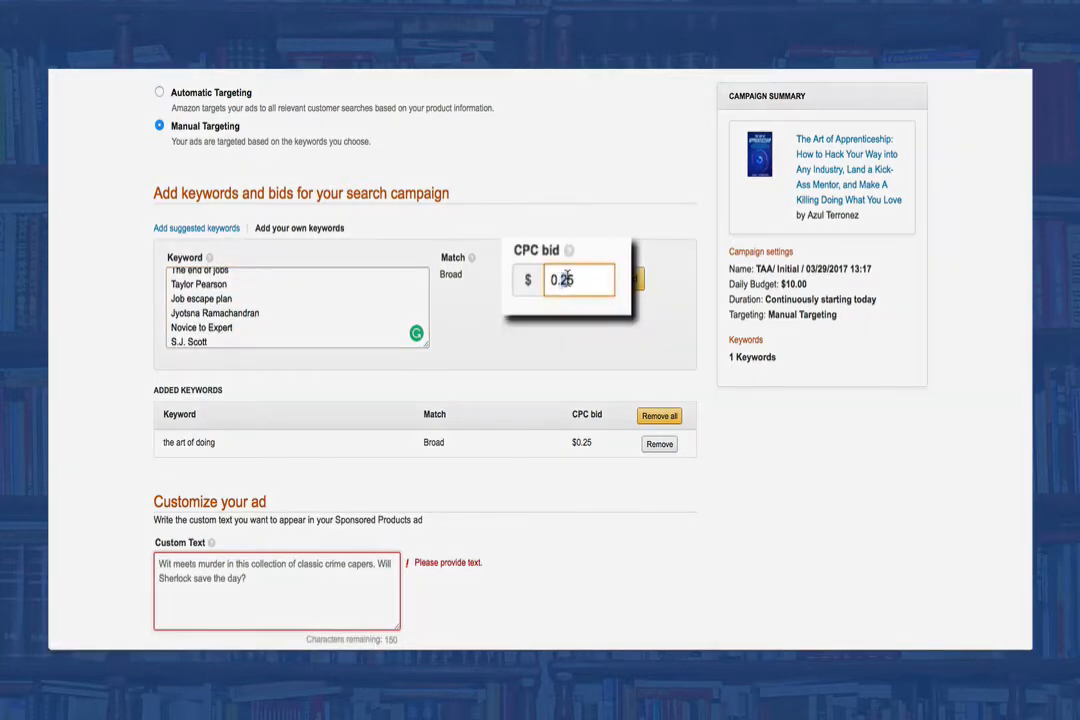
text(0.10)
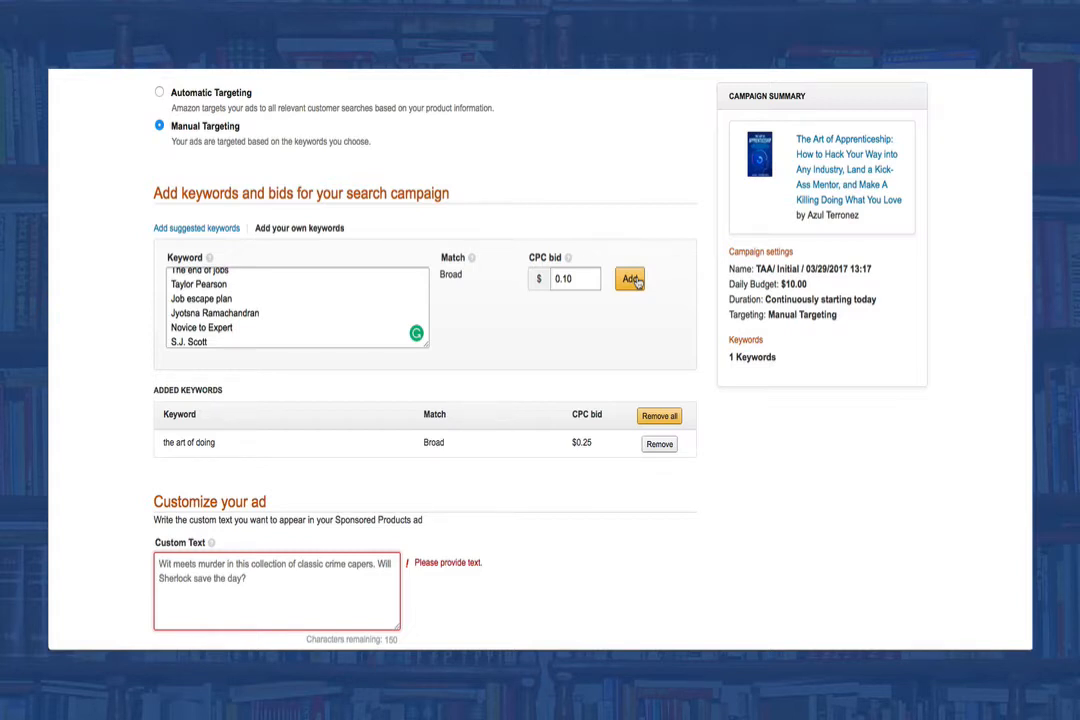
- Add the typed keywords so the campaign has seven
click(628, 280)
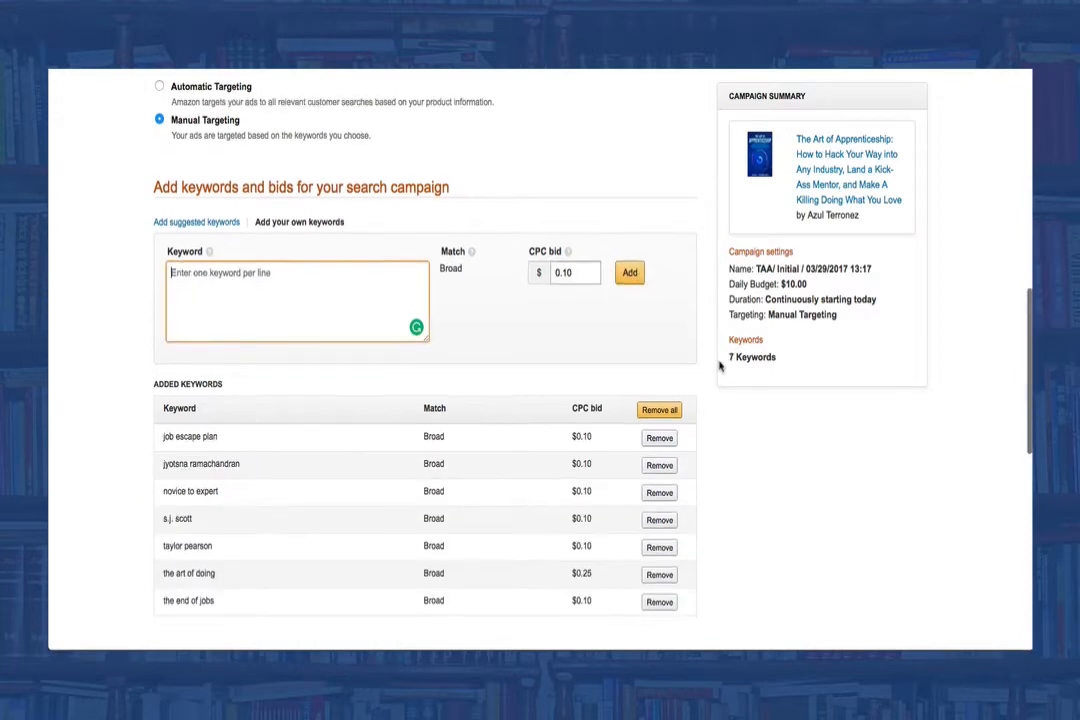
scroll(down, 3)
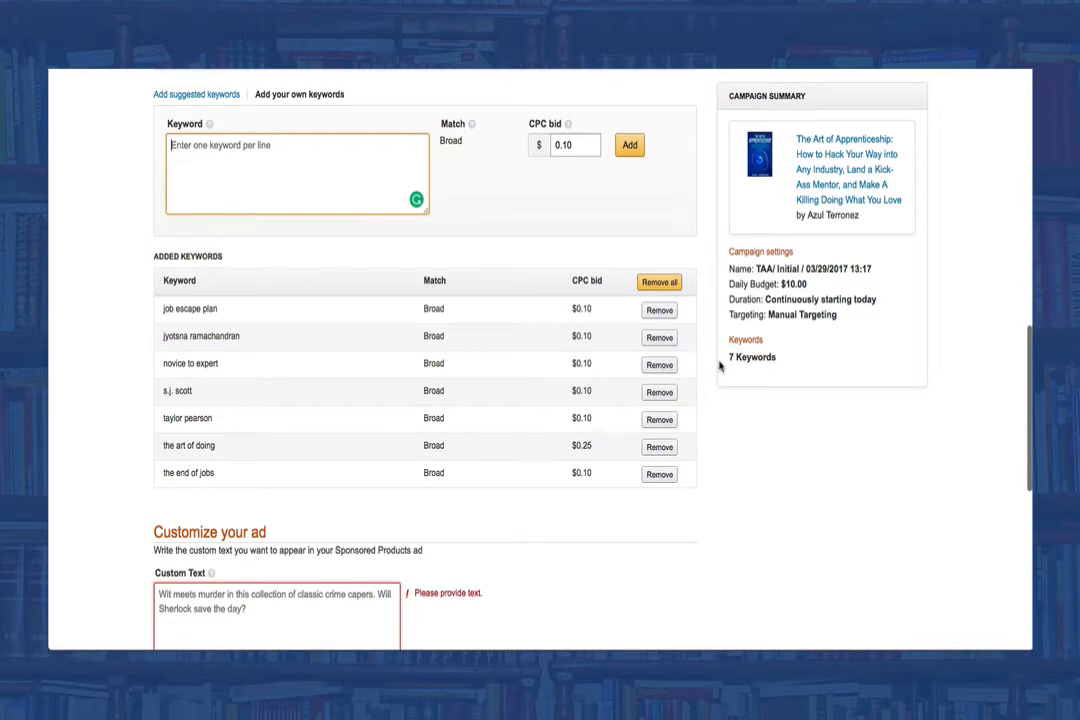
scroll(down, 3)
text(Feel stuck in your current position or)
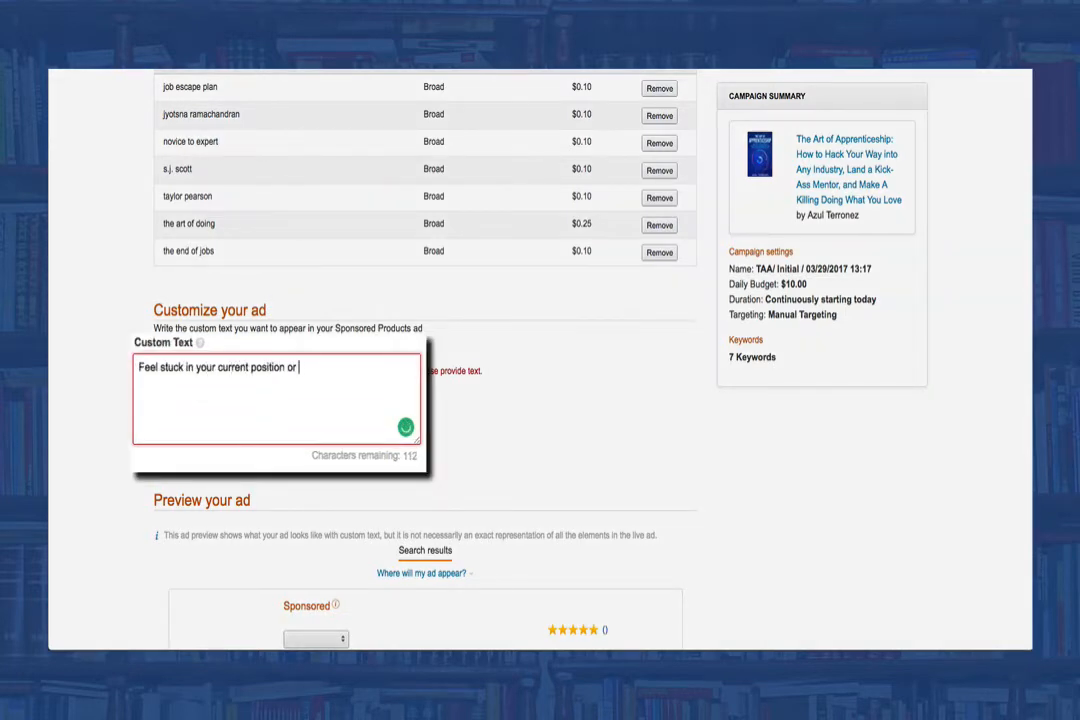
- Write the custom ad text about hacking any industry, becoming a mentor and profiting doing what you love
text(job?)
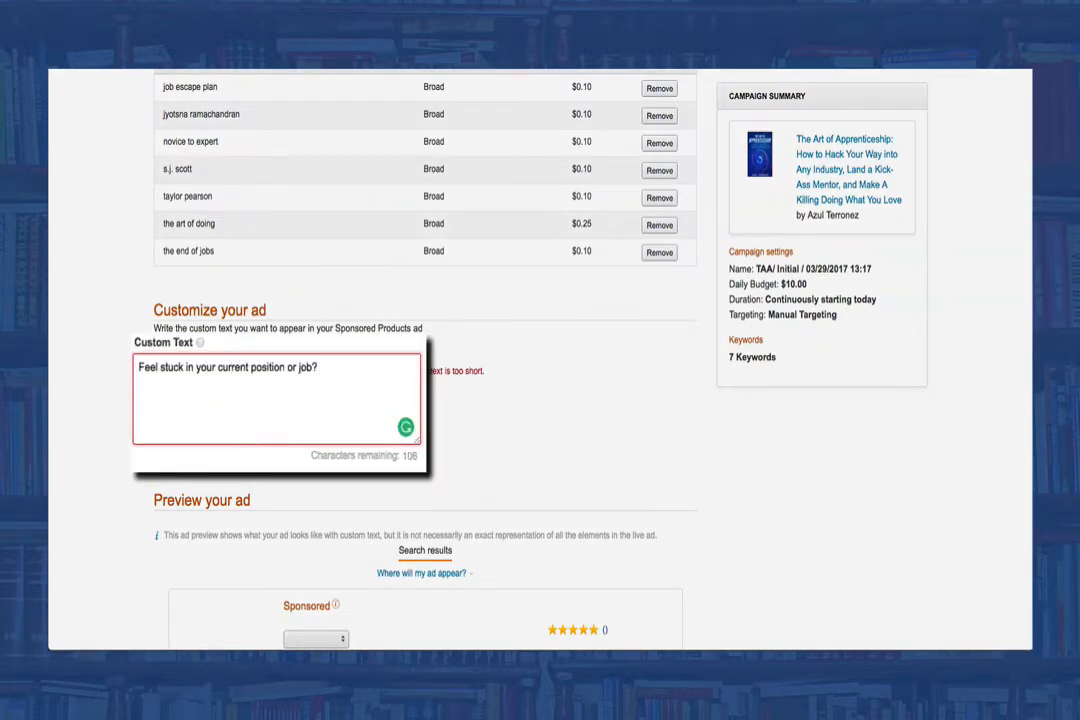
text(Learn how to hack)
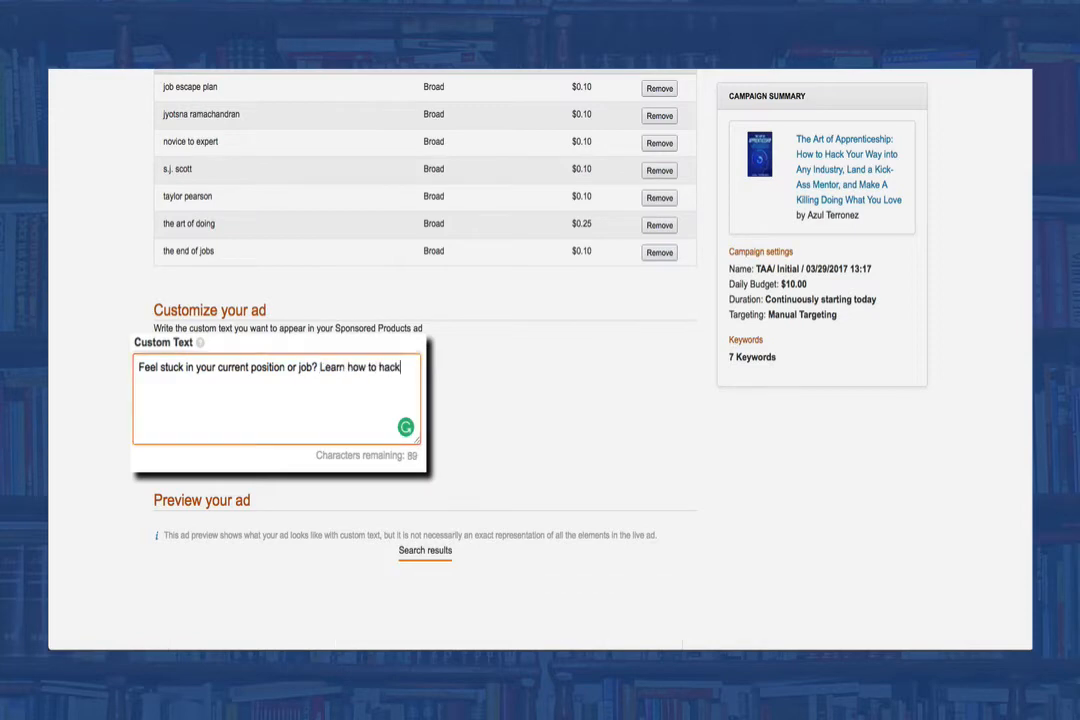
text(any industry beco)
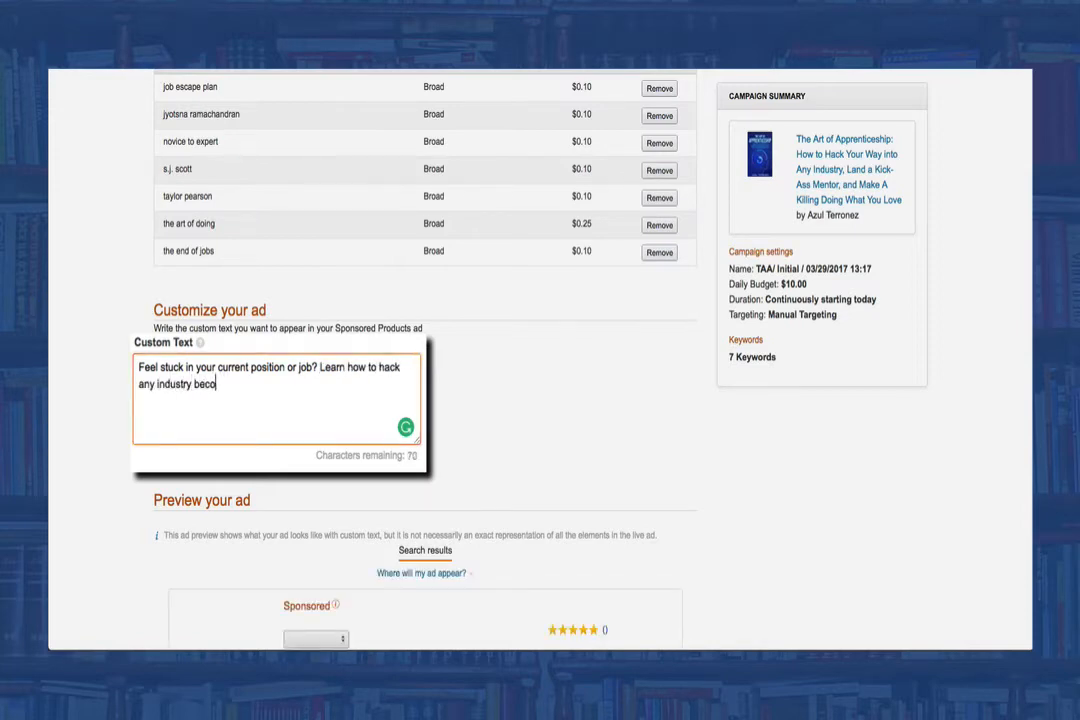
text(me a mentor, and do what you)
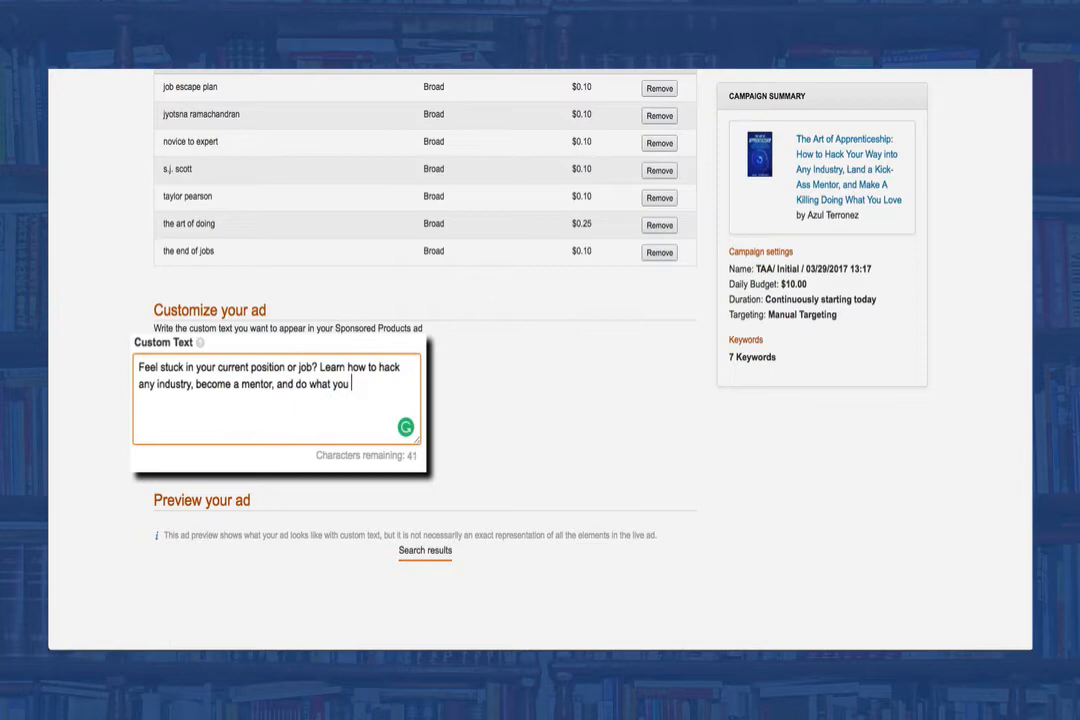
text(profit doing what you love!)
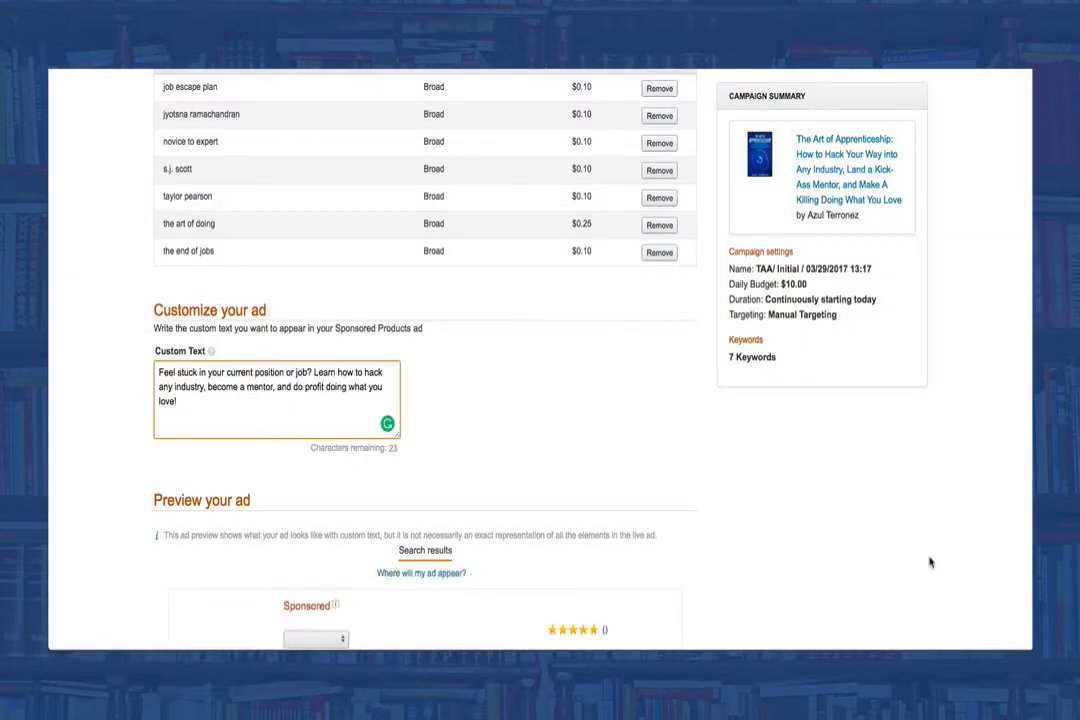
scroll(down, 3)
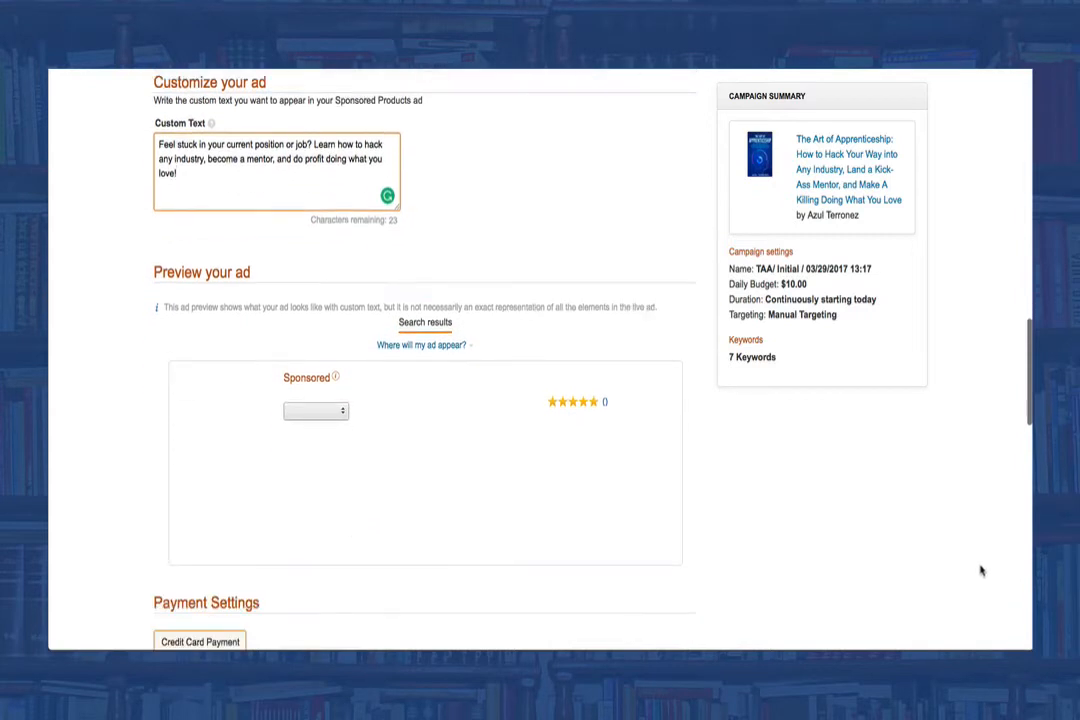
scroll(down, 3)
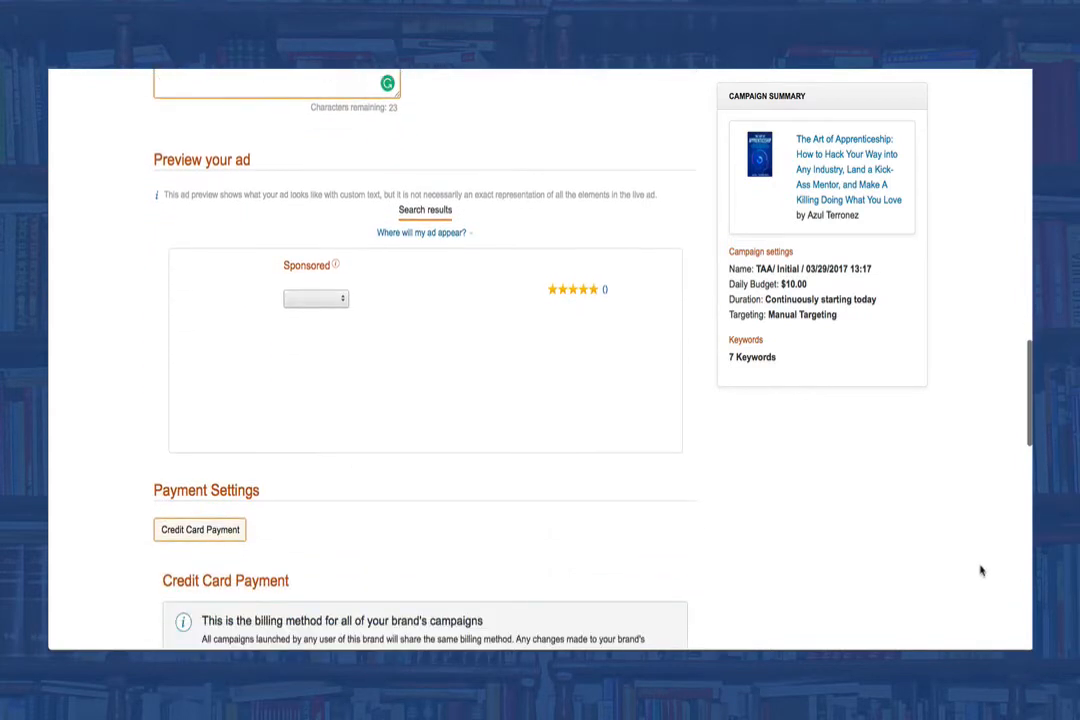
scroll(down, 3)
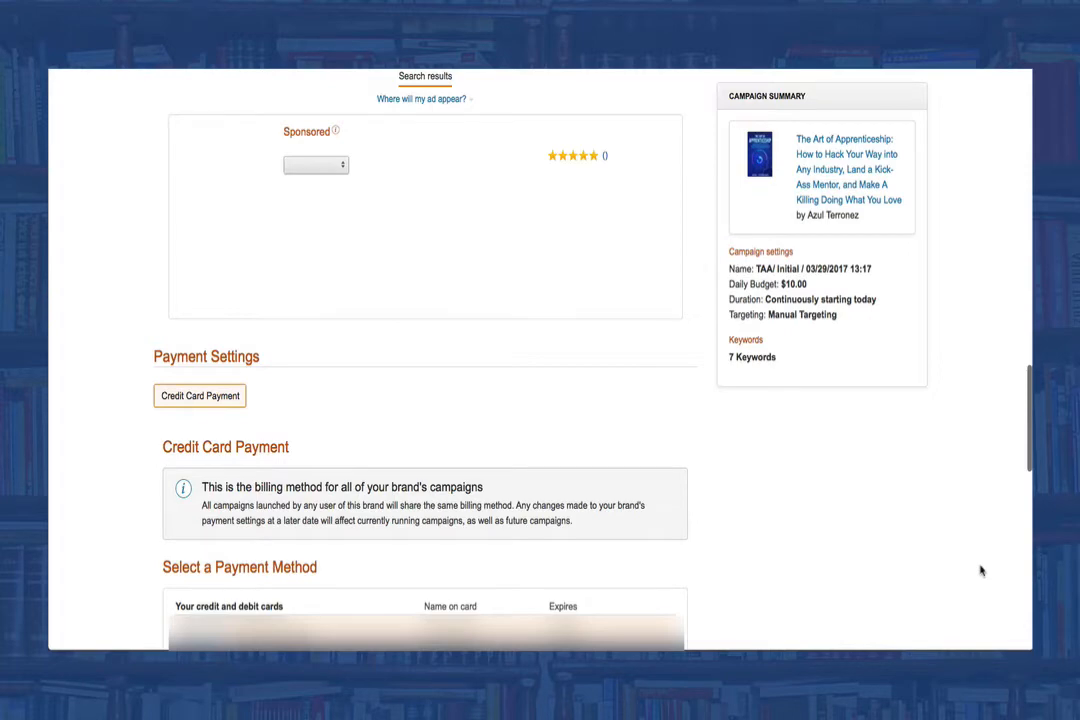
scroll(down, 3)
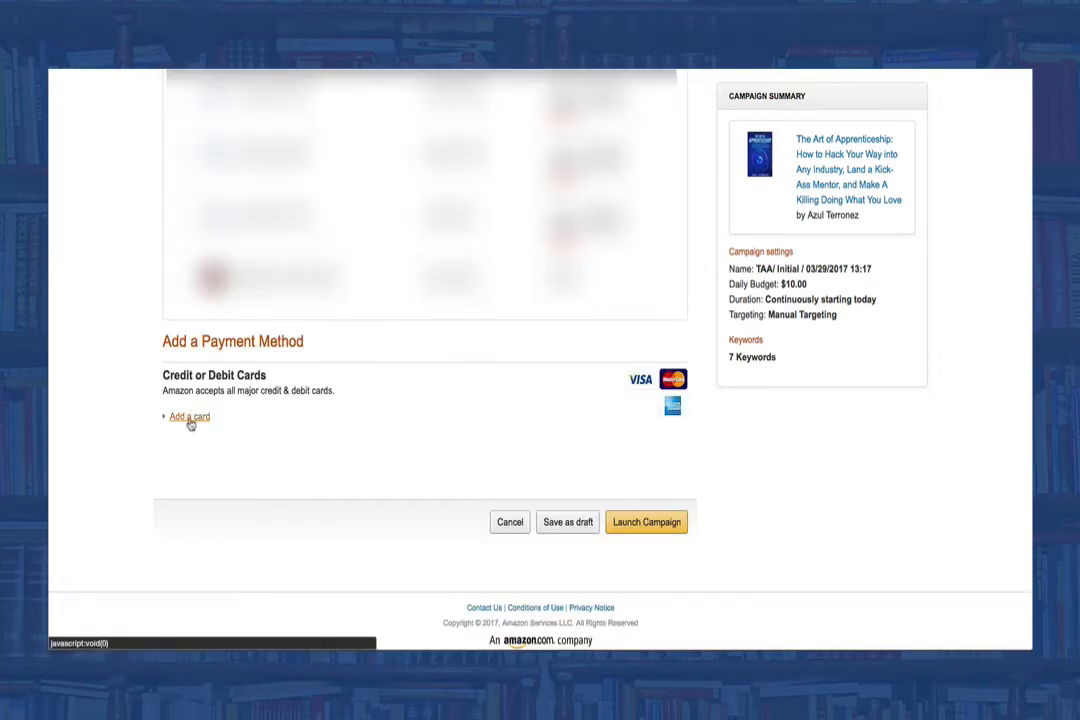
mouse_move(568, 528)
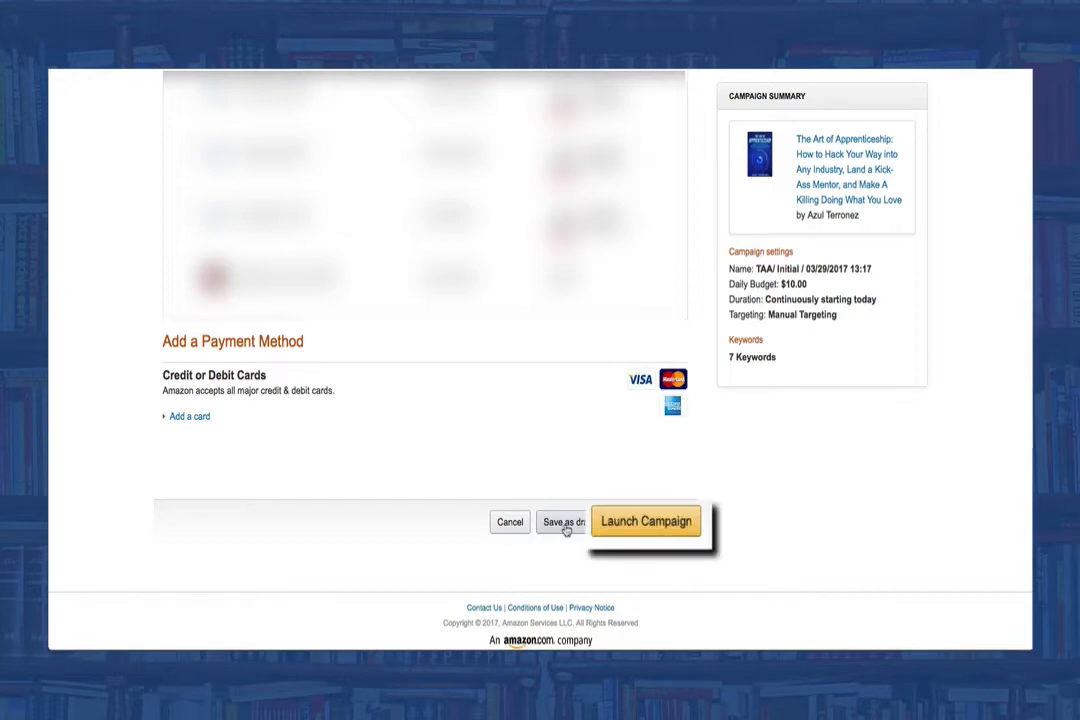
- Launch the Sponsored Products campaign and start creating another campaign
click(646, 520)
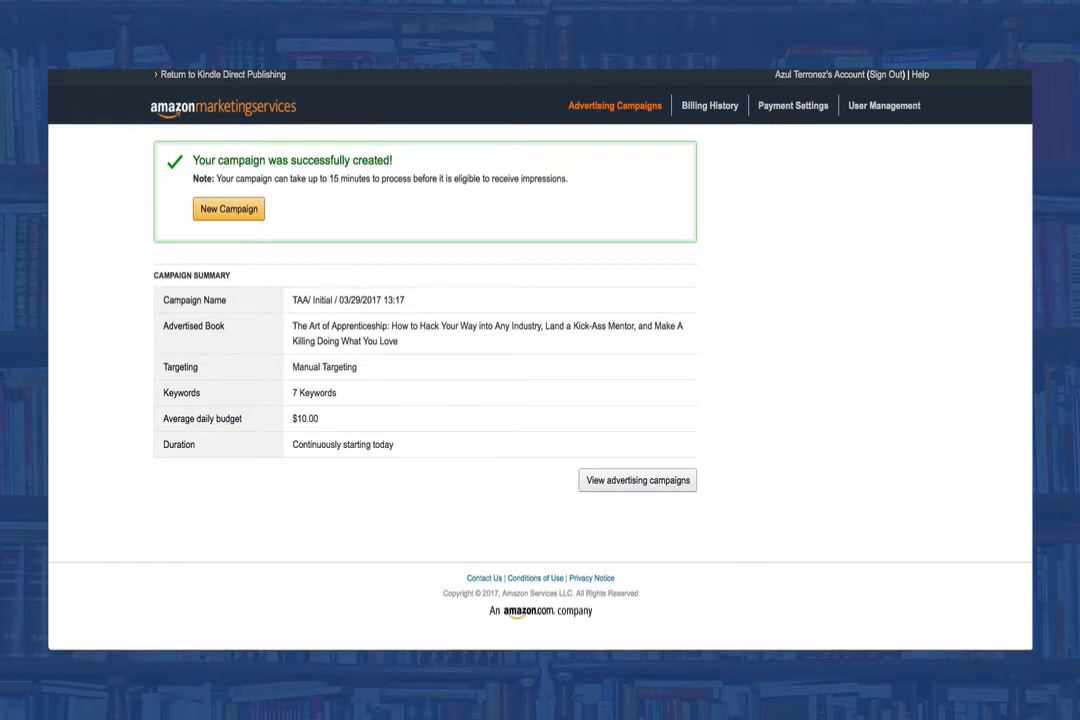
click(228, 210)
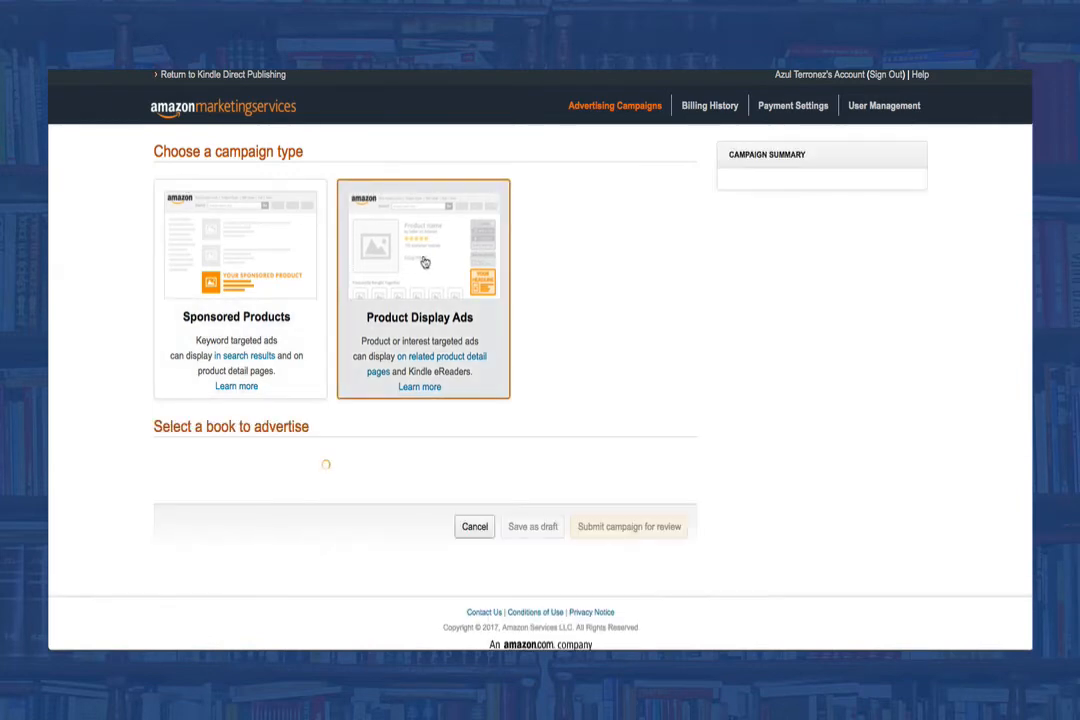
- Select The Art of Apprenticeship Kindle Edition as the advertised book and target by product
scroll(down, 3)
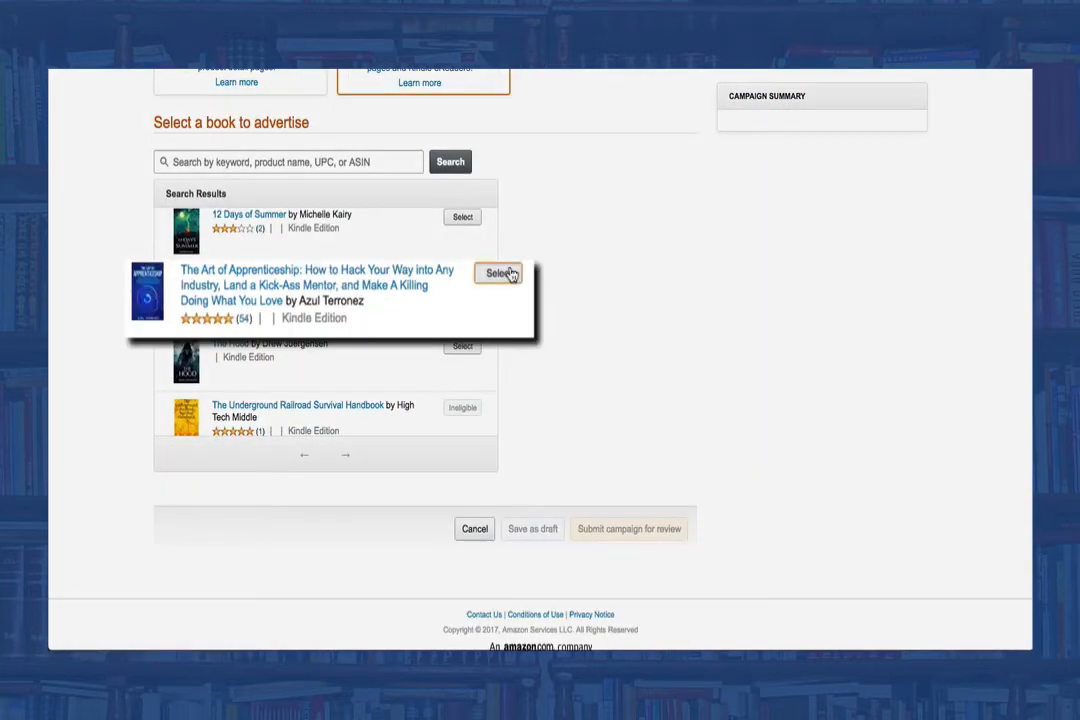
click(500, 272)
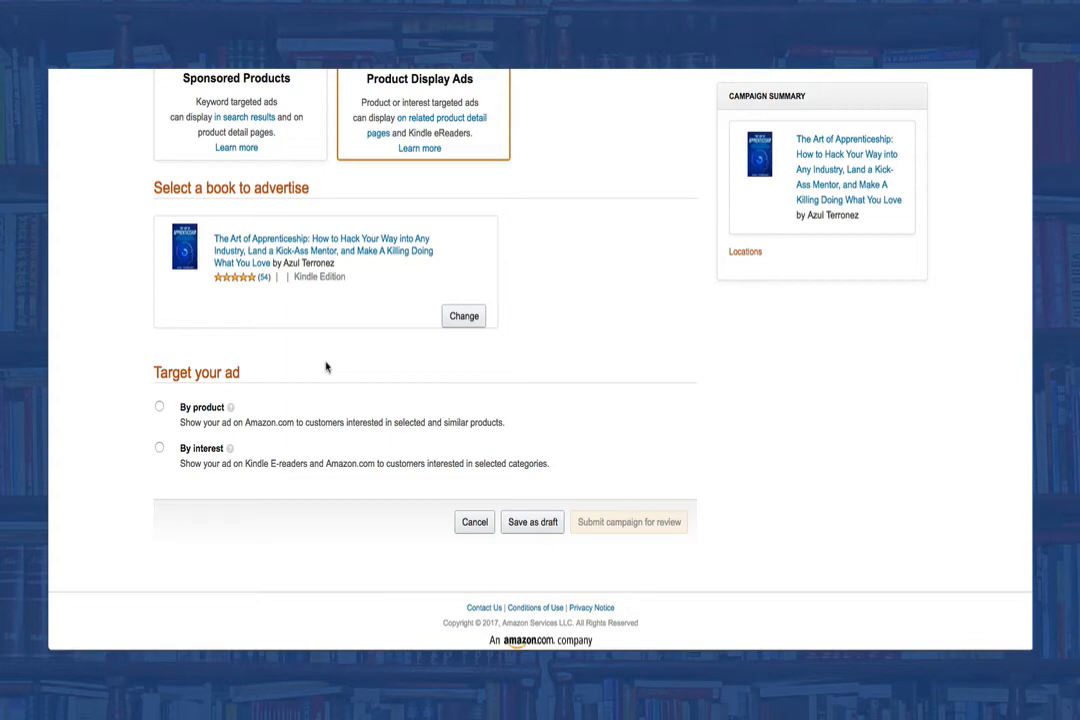
click(160, 406)
text(Job freedo)
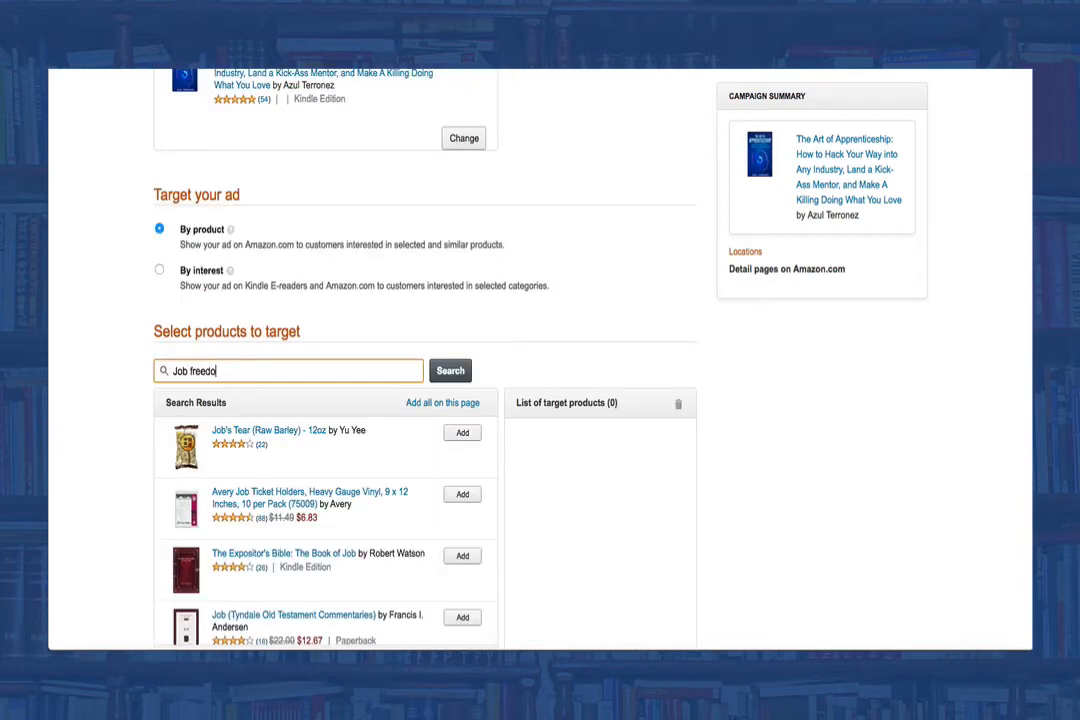
- Search 'Job freedom' and add Job Escape Plan and The End of Jobs as target products
click(450, 370)
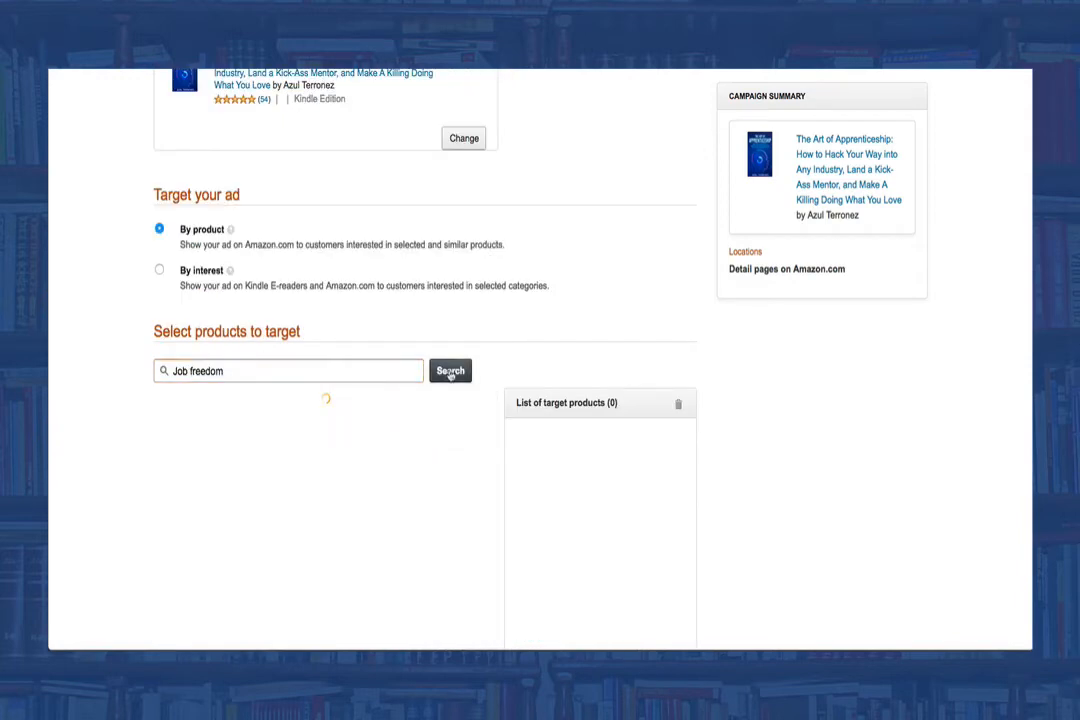
click(450, 370)
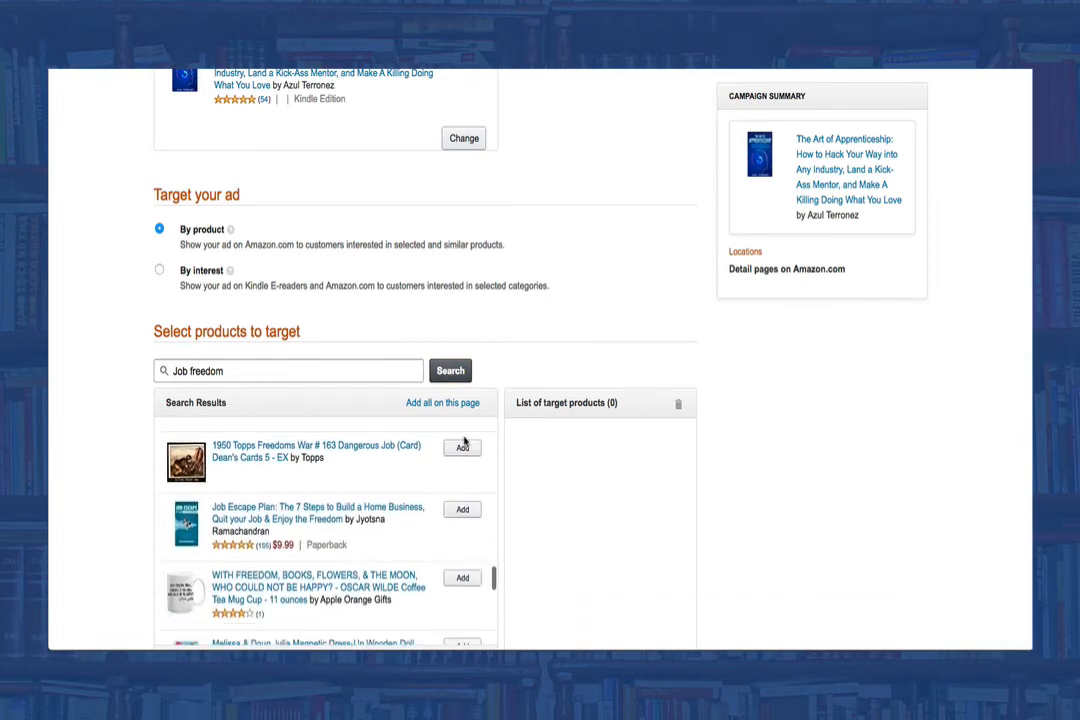
click(462, 510)
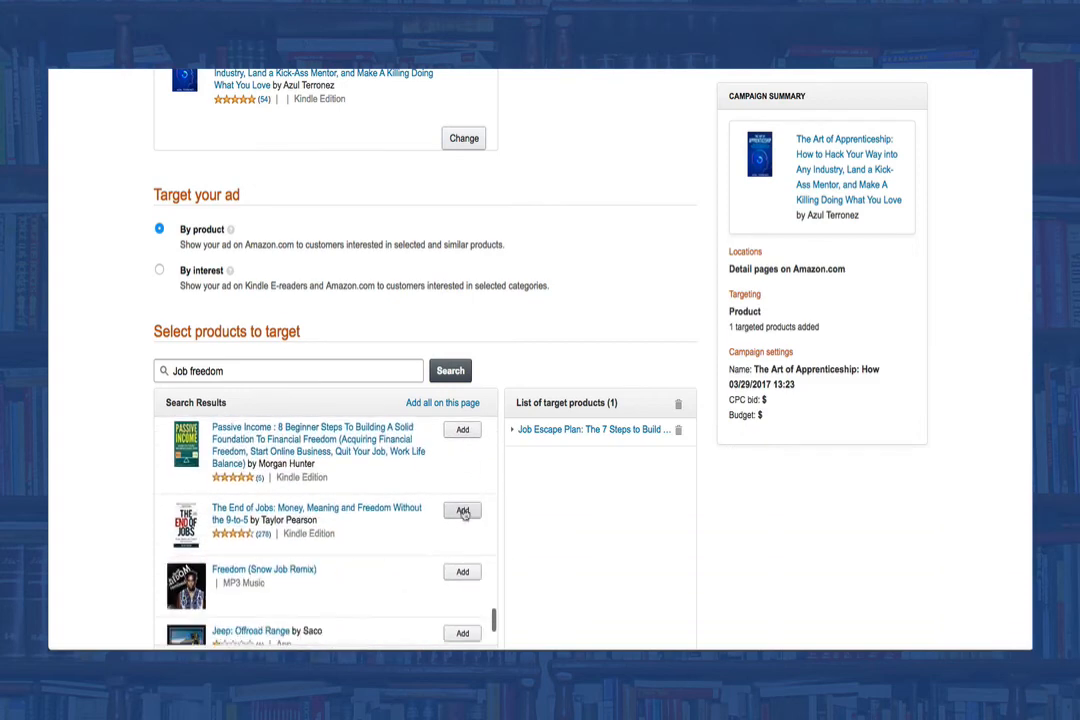
click(462, 510)
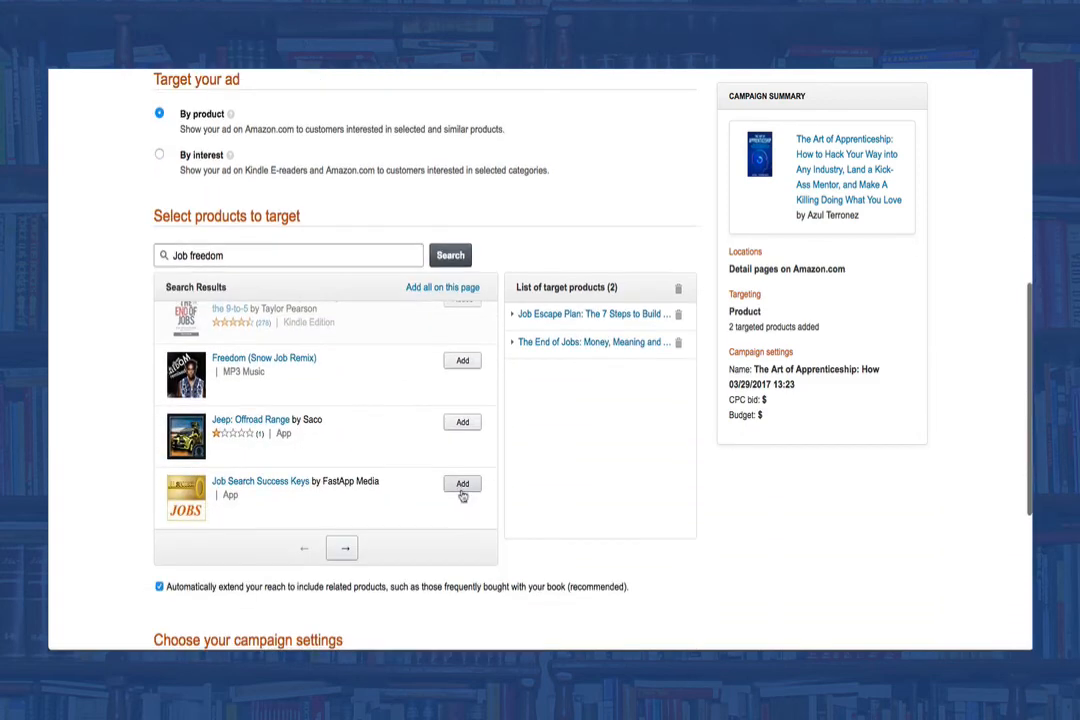
- Choose a campaign settings option below the target products list
scroll(down, 3)
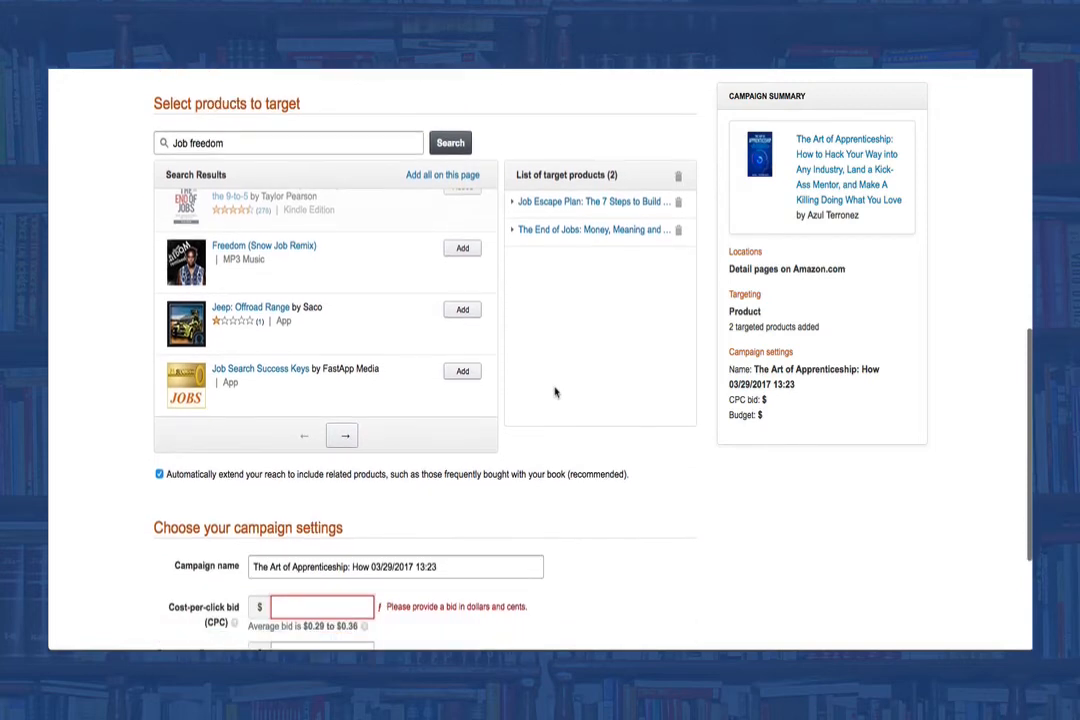
click(158, 474)
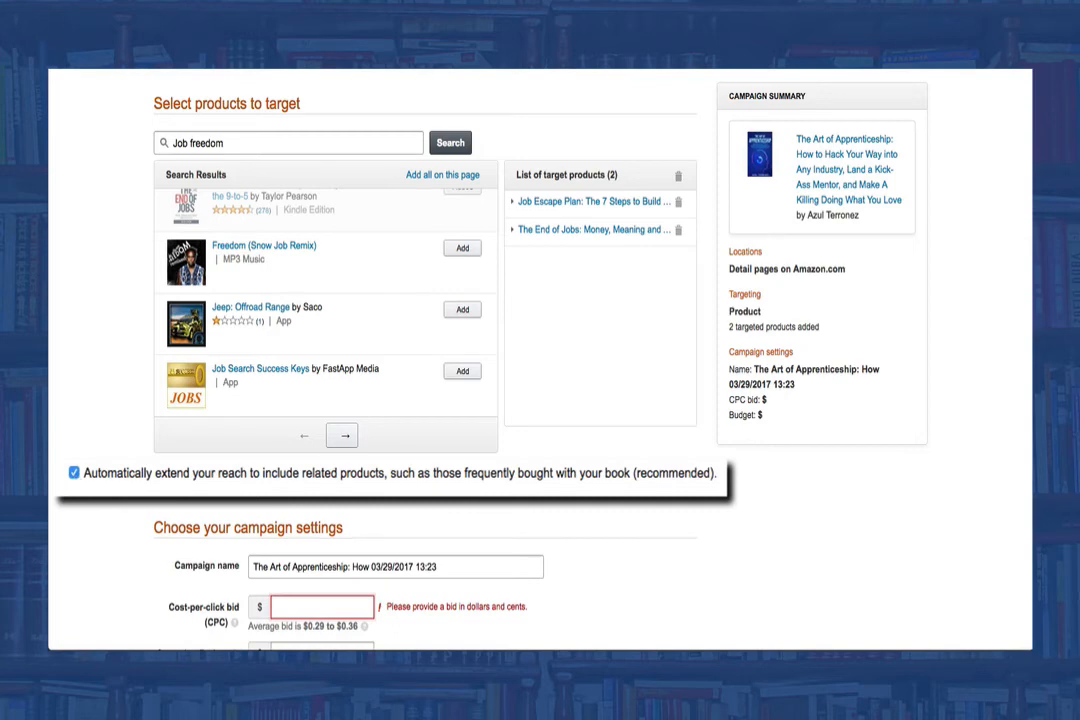
scroll(down, 3)
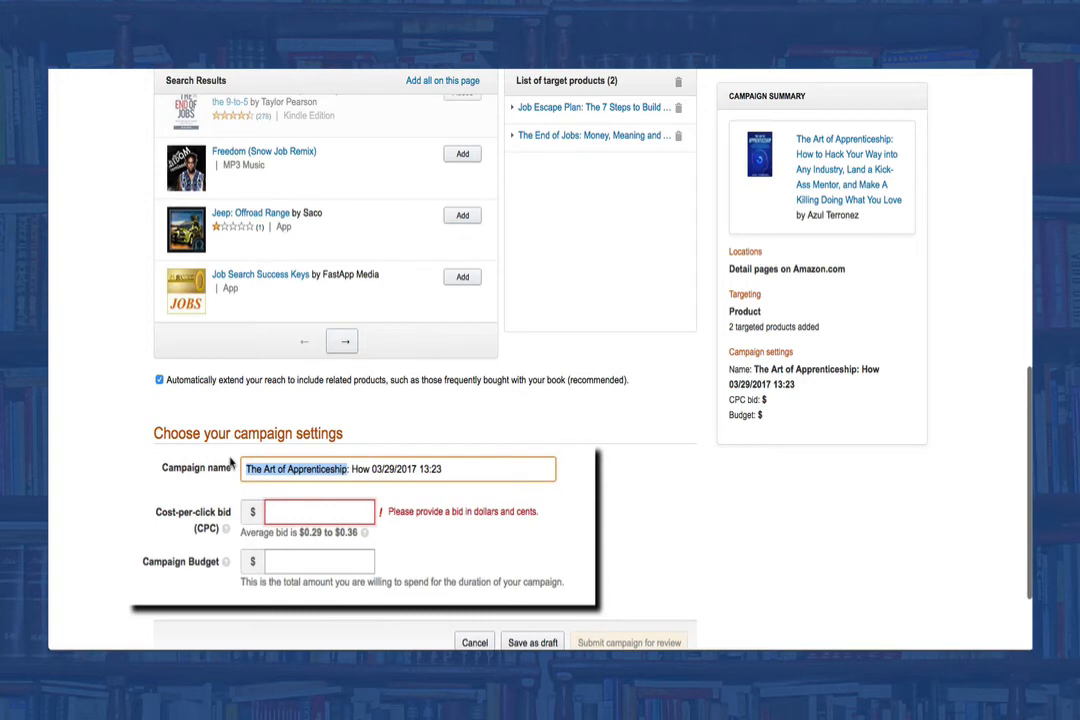
- Name the campaign 'TAA: Initial 03/29/2017 13:23' with a $0.30 cost-per-click bid and $100 budget
text(TAA: How 03/29/2017 13:23)
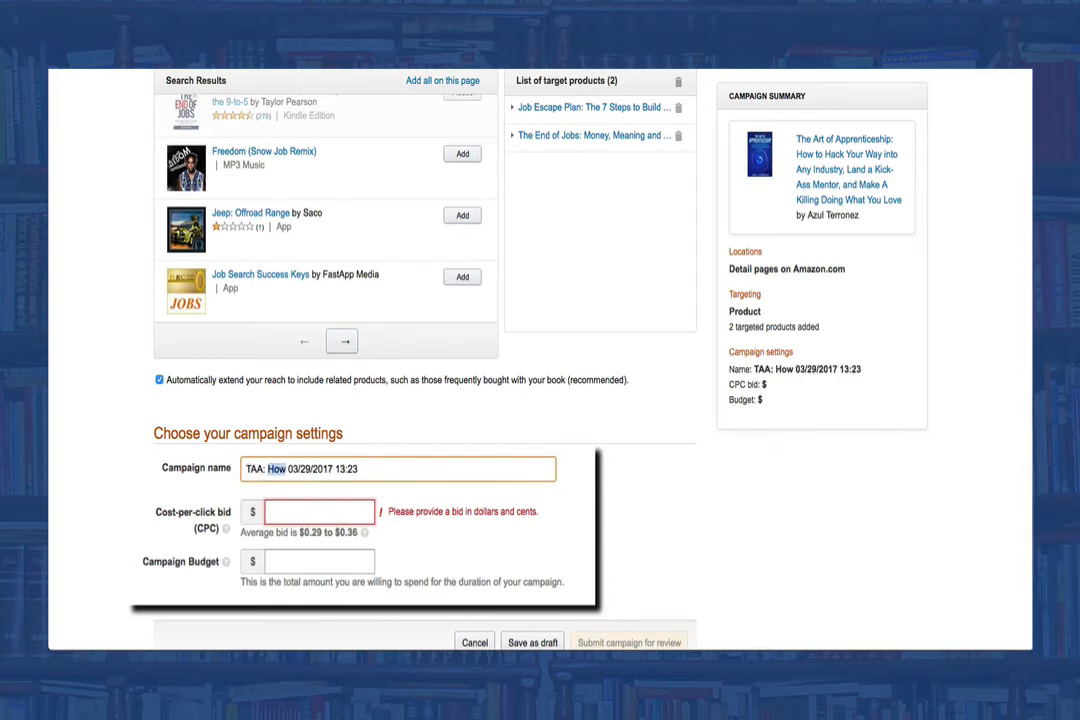
text(Ini)
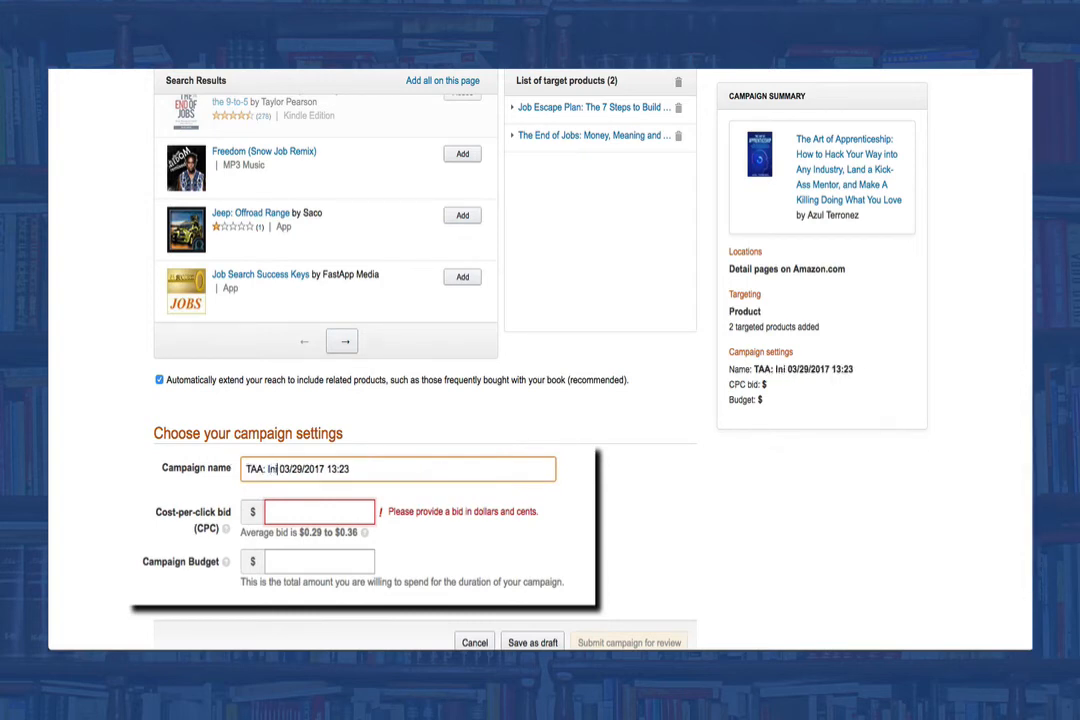
text(tial)
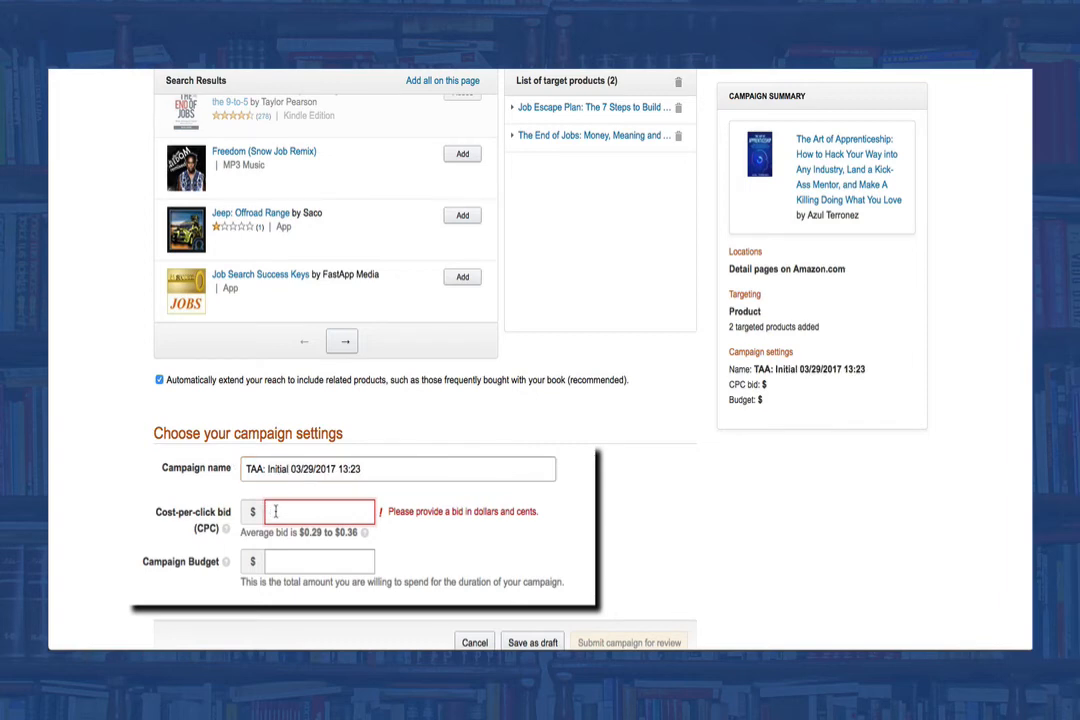
text(.30)
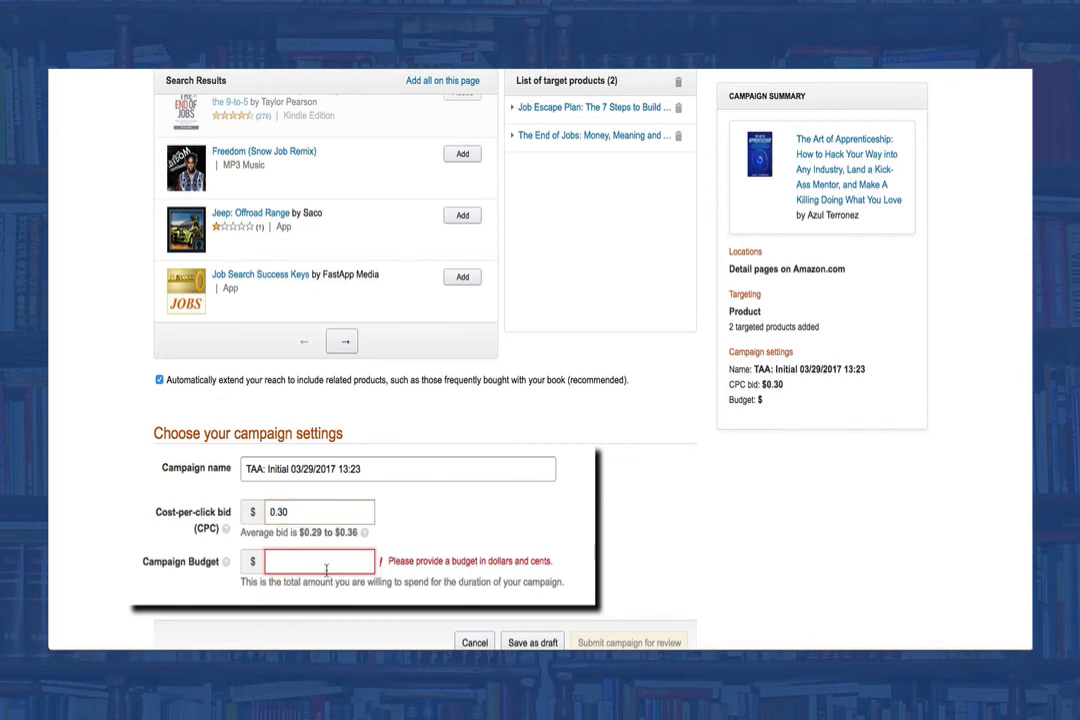
text(1)
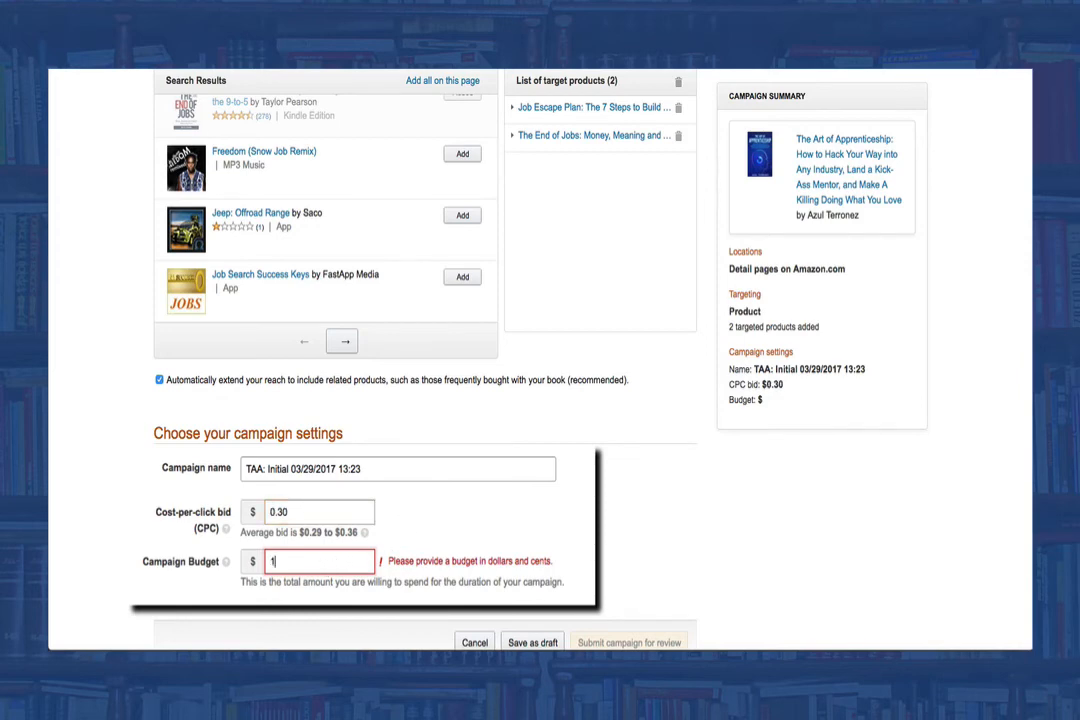
text(00)
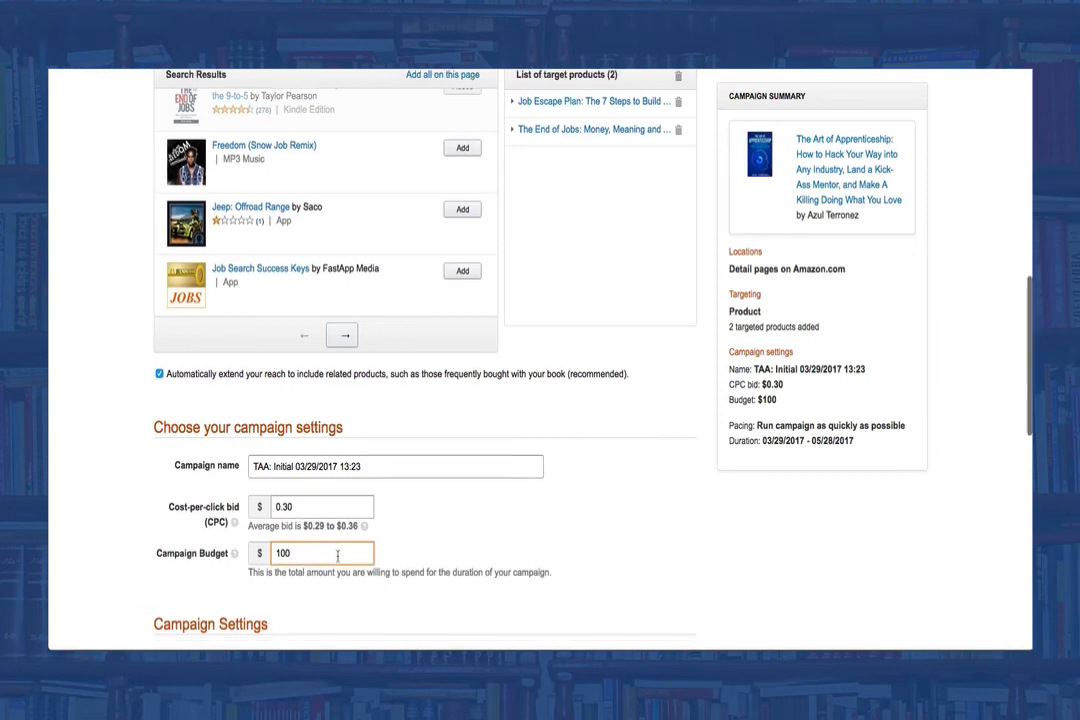
scroll(down, 3)
text(How to hack your way into any industry, land an amazing mentor, and)
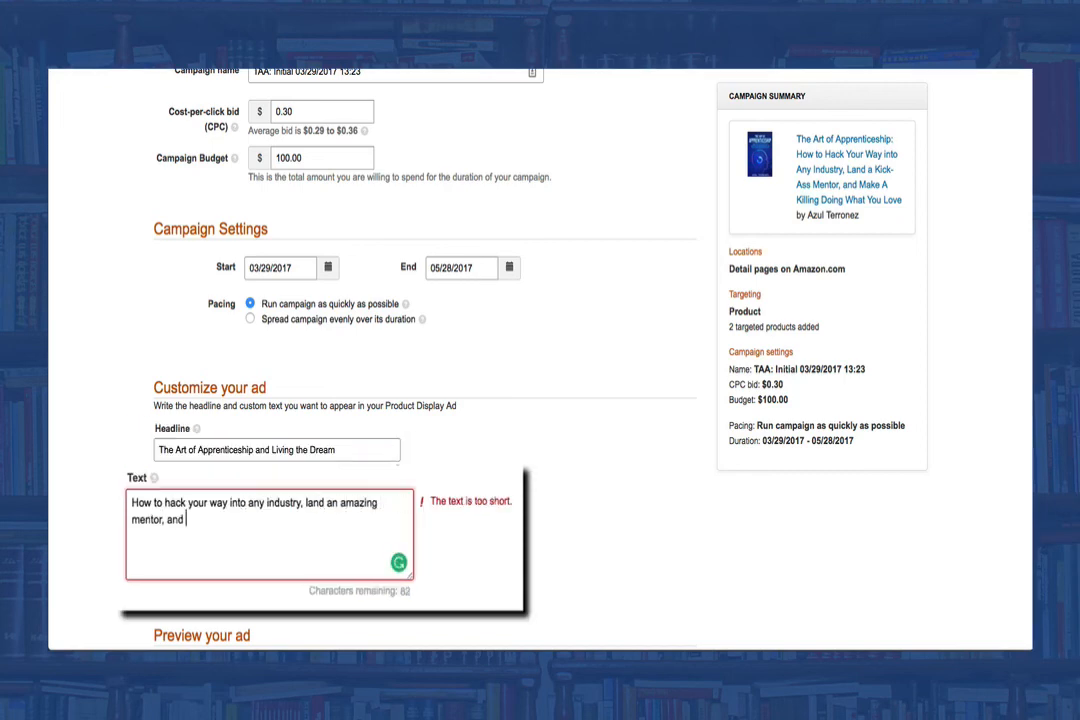
- Complete the ad pitch text about making a killing doing what you love
text(make a killing doing what you love!)
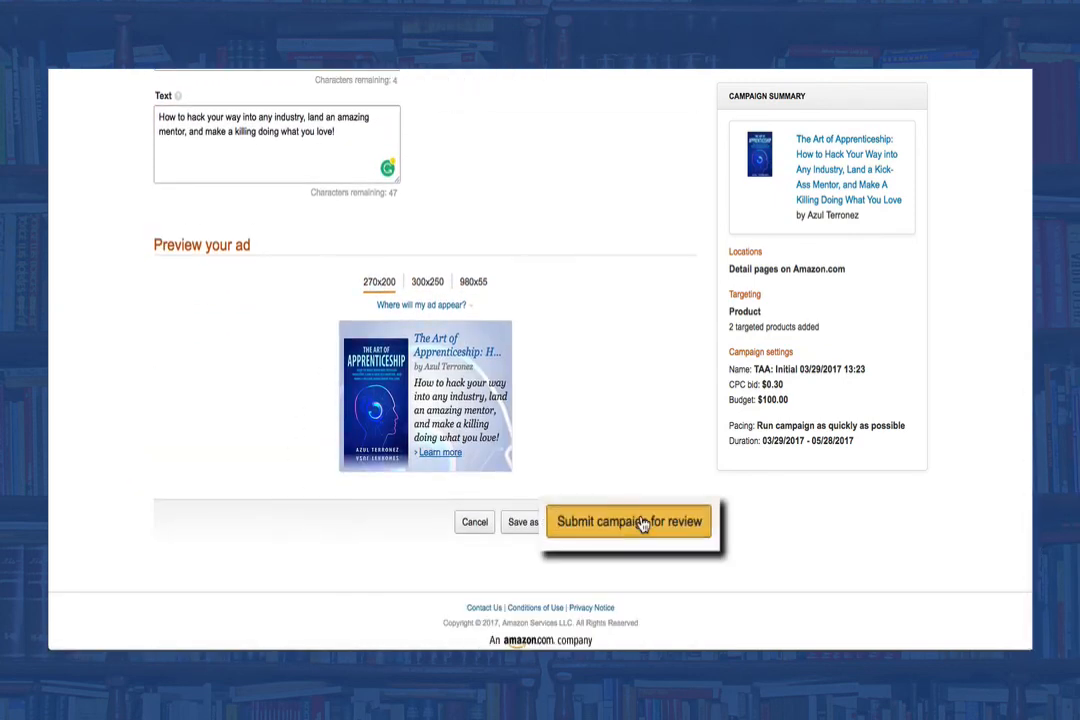
- Submit the Product Display Ad campaign for review and go to the Advertising Campaigns list
click(628, 520)
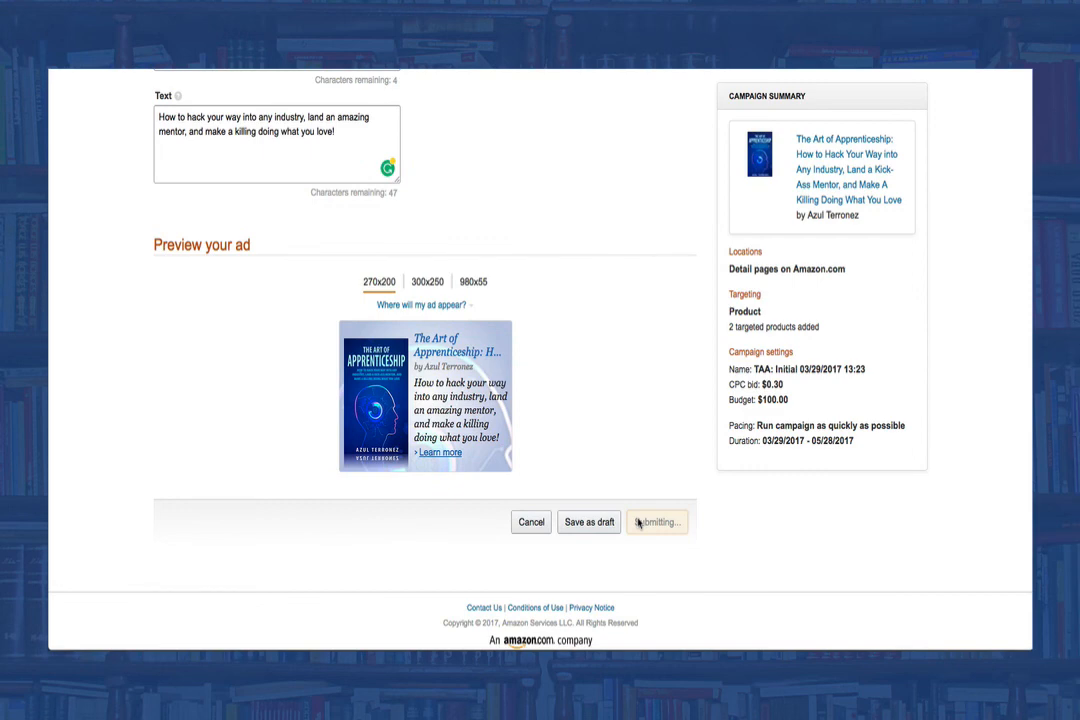
click(656, 520)
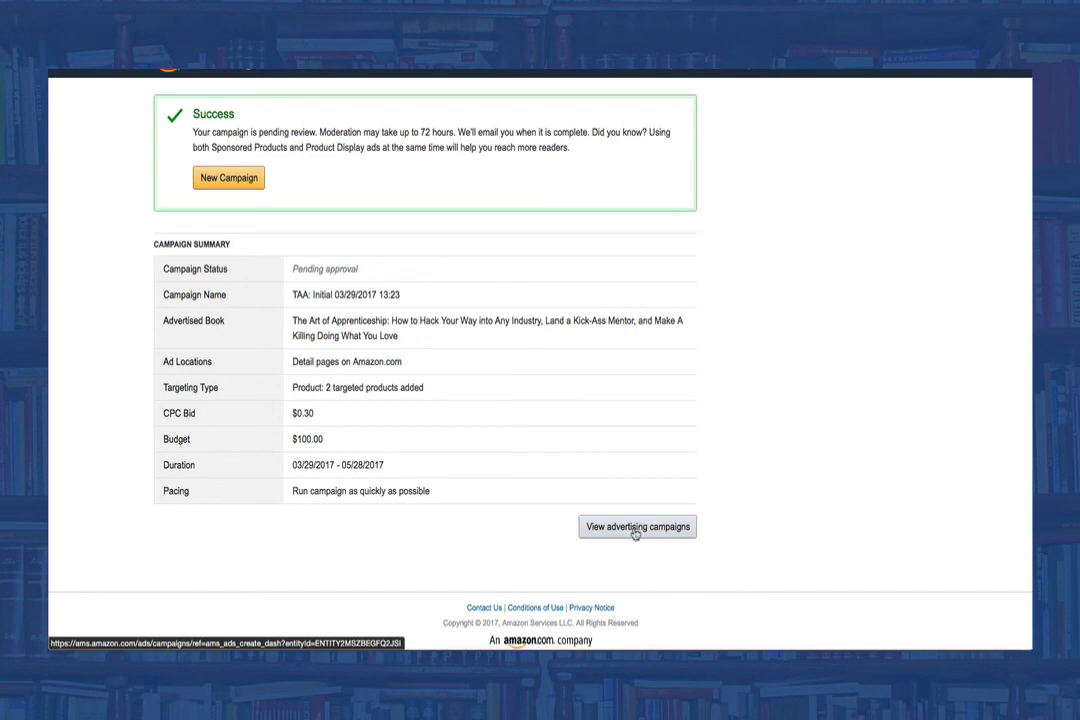
click(636, 526)
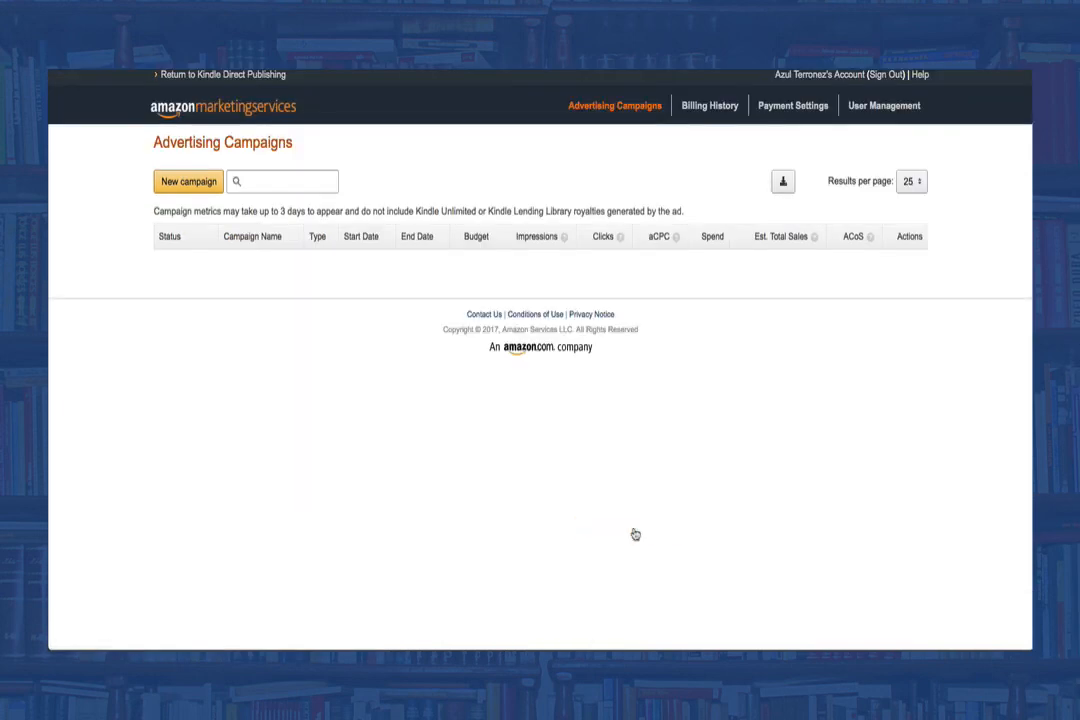